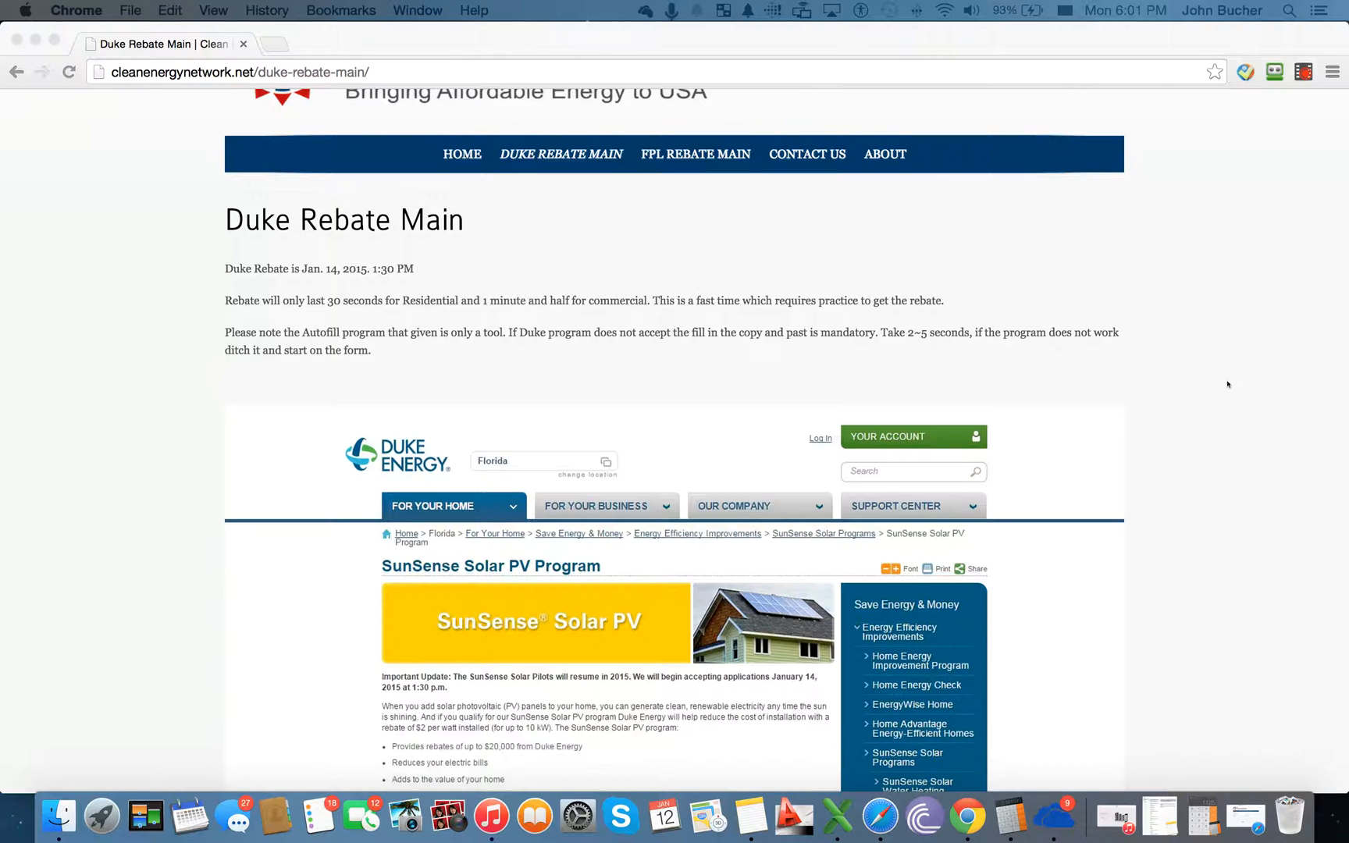
{"action": "mouse_move", "coordinate": [1122, 281]}
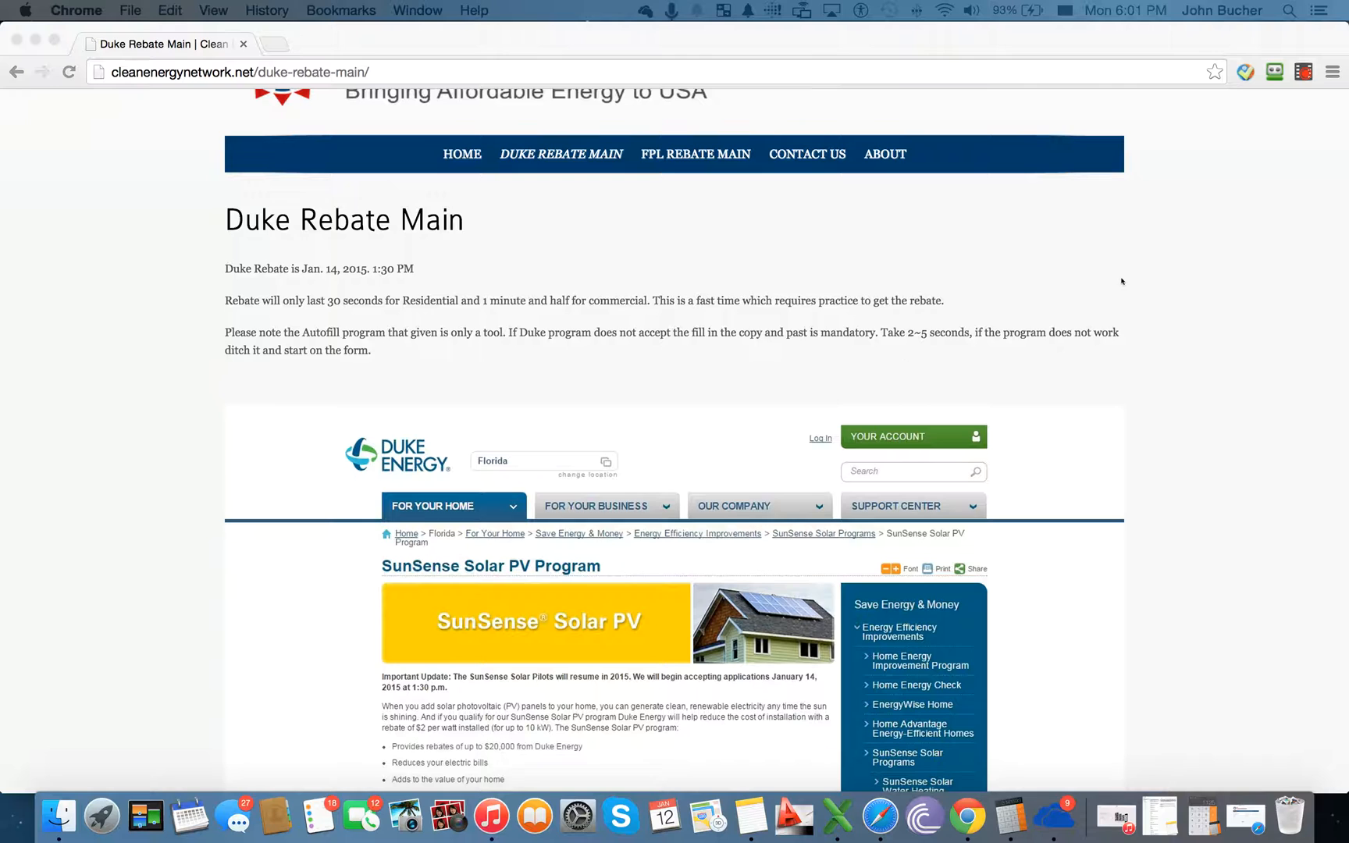
Scroll the Duke Rebate Main page down to the SunSense Solar PV Program screenshot
{"action": "scroll", "scroll_direction": "down", "scroll_amount": 3}
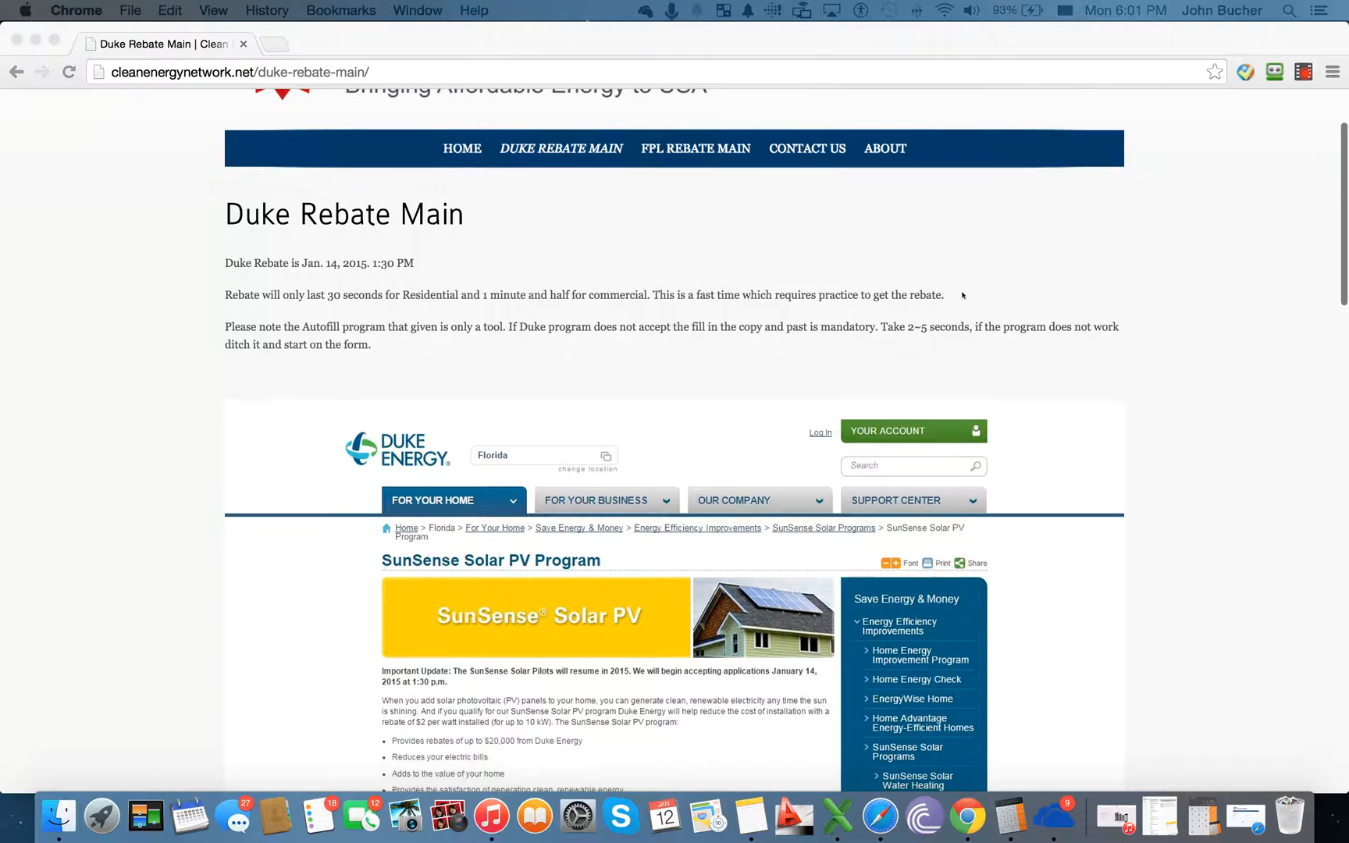
{"action": "scroll", "scroll_direction": "down", "scroll_amount": 3}
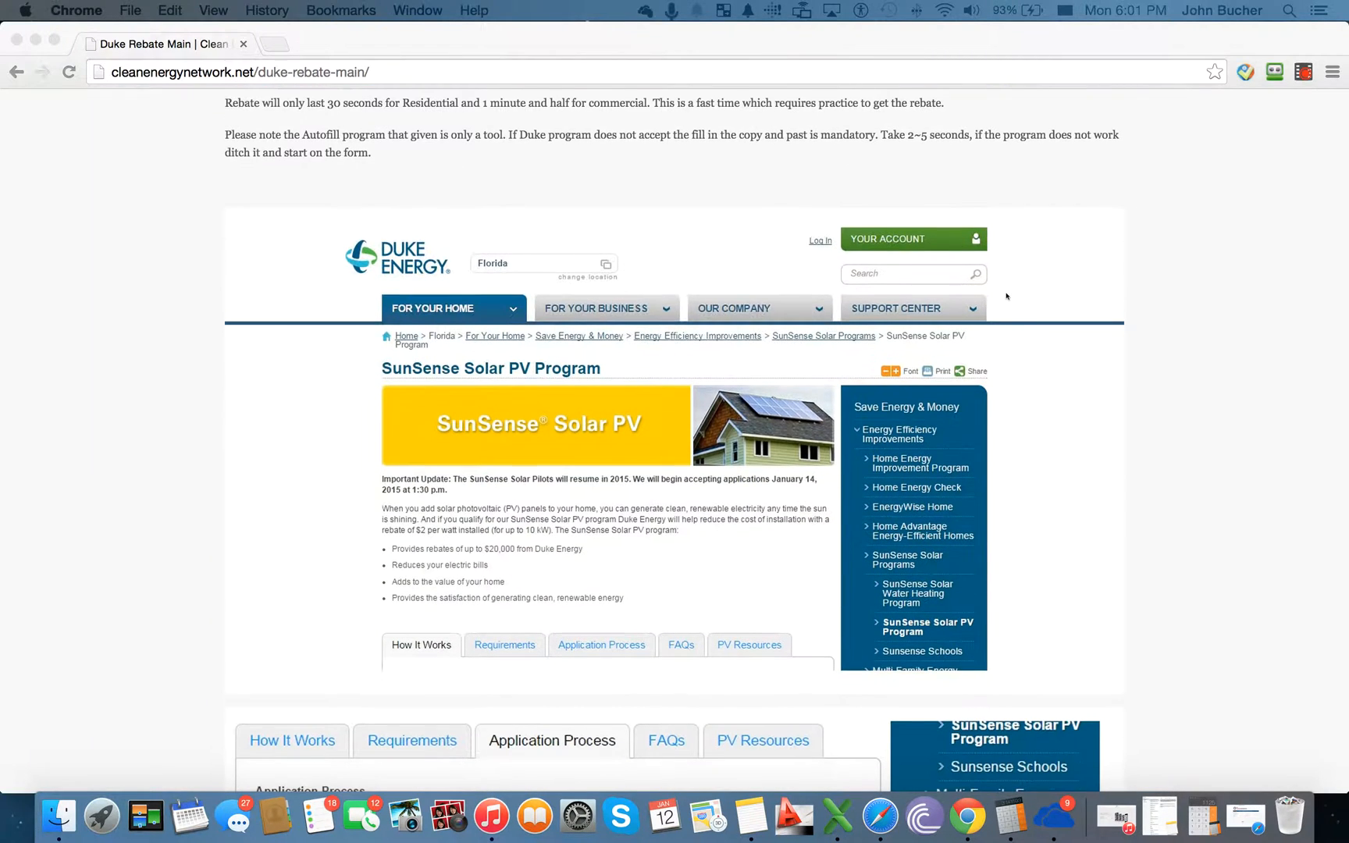
{"action": "mouse_move", "coordinate": [1113, 297]}
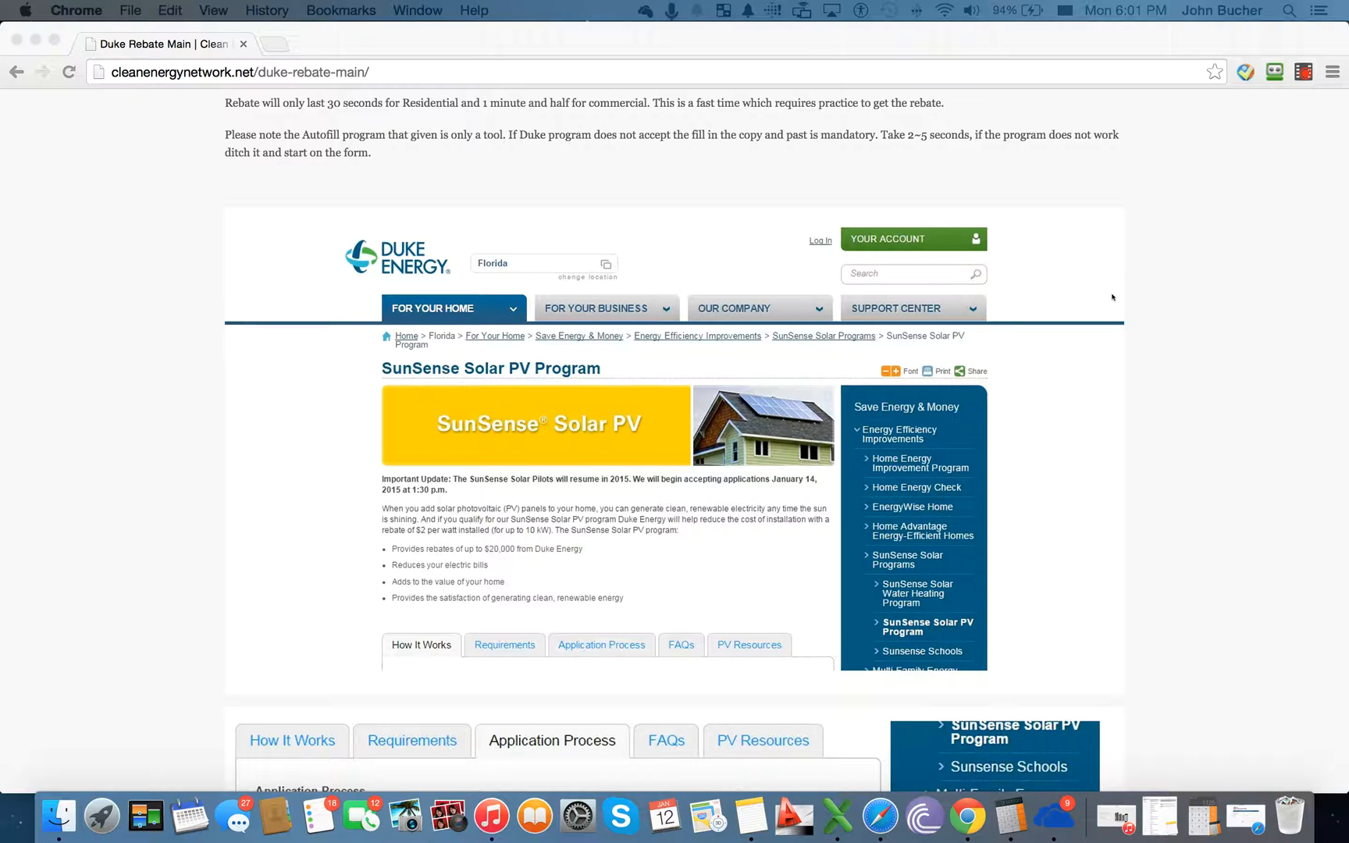
Scroll down to the three-step Application Process table with the Online Application link
{"action": "scroll", "scroll_direction": "down", "scroll_amount": 3}
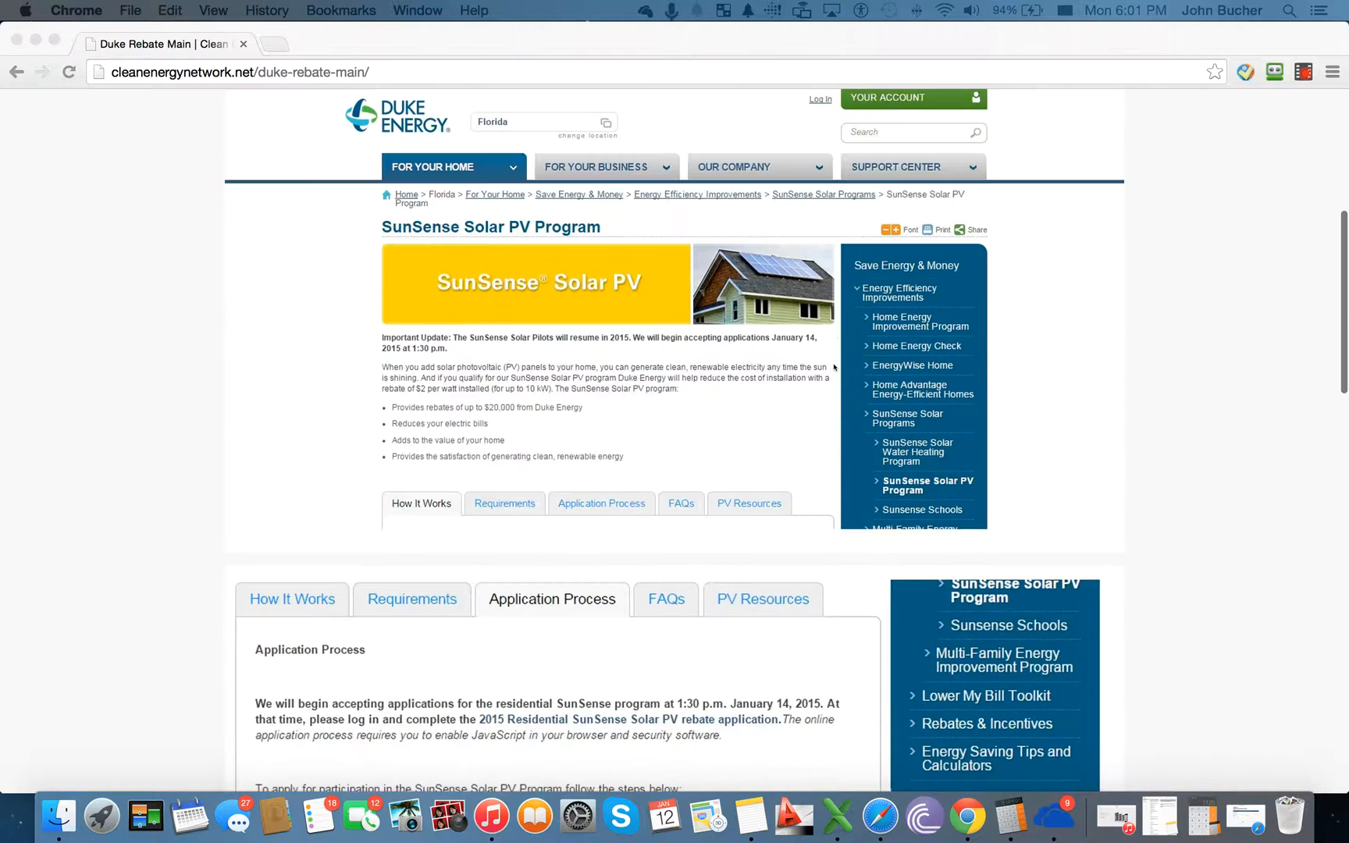
{"action": "scroll", "scroll_direction": "down", "scroll_amount": 3}
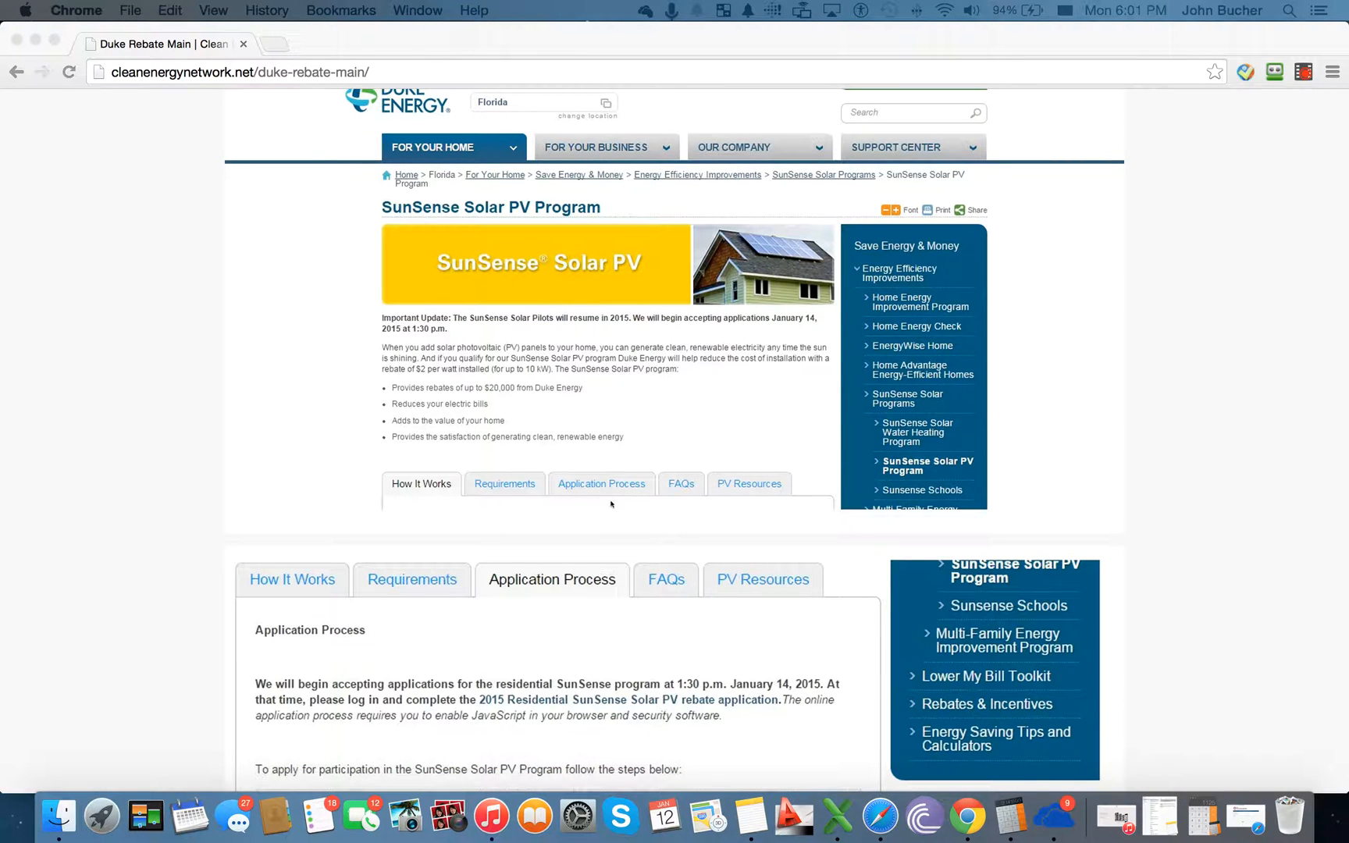
{"action": "scroll", "scroll_direction": "down", "scroll_amount": 3}
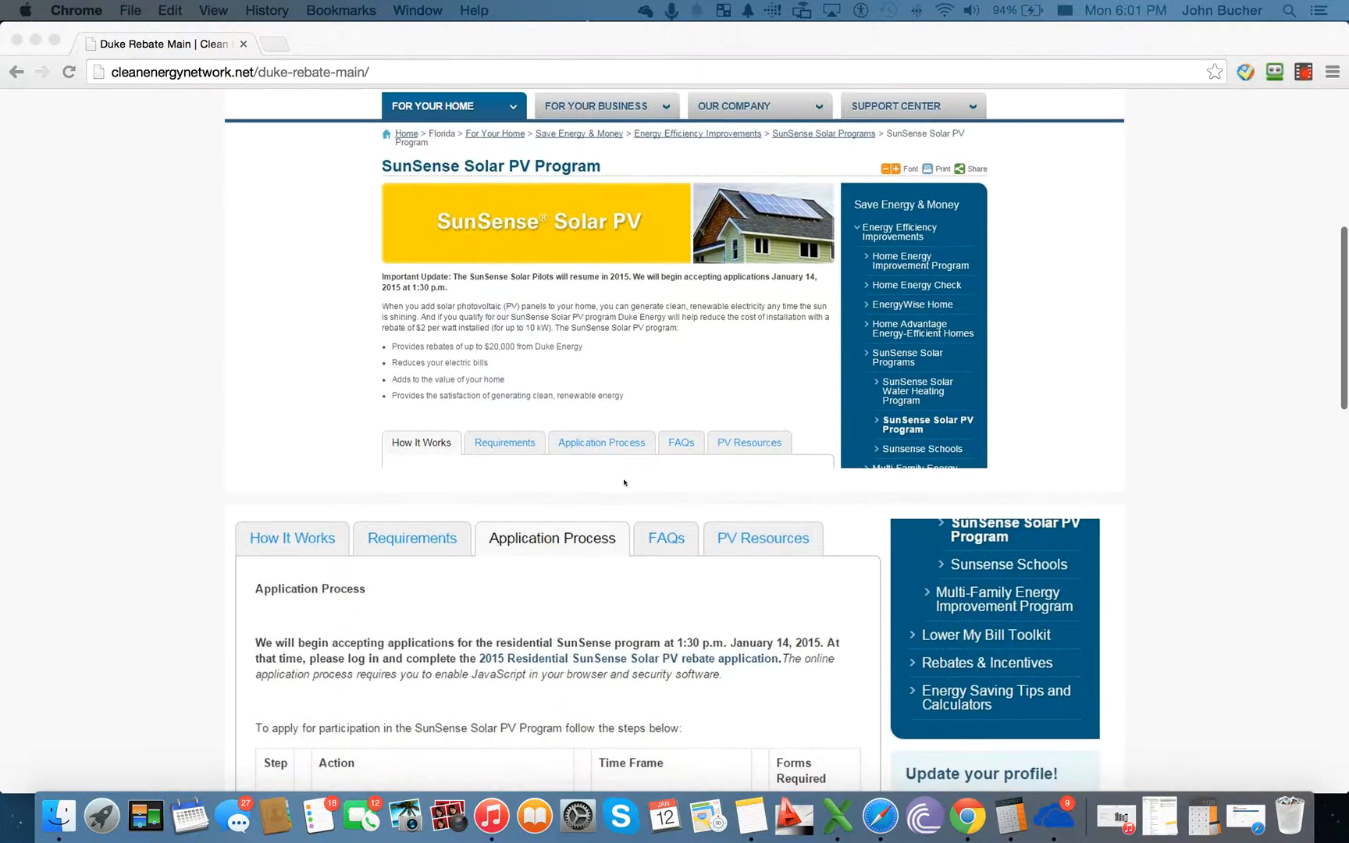
{"action": "scroll", "scroll_direction": "down", "scroll_amount": 3}
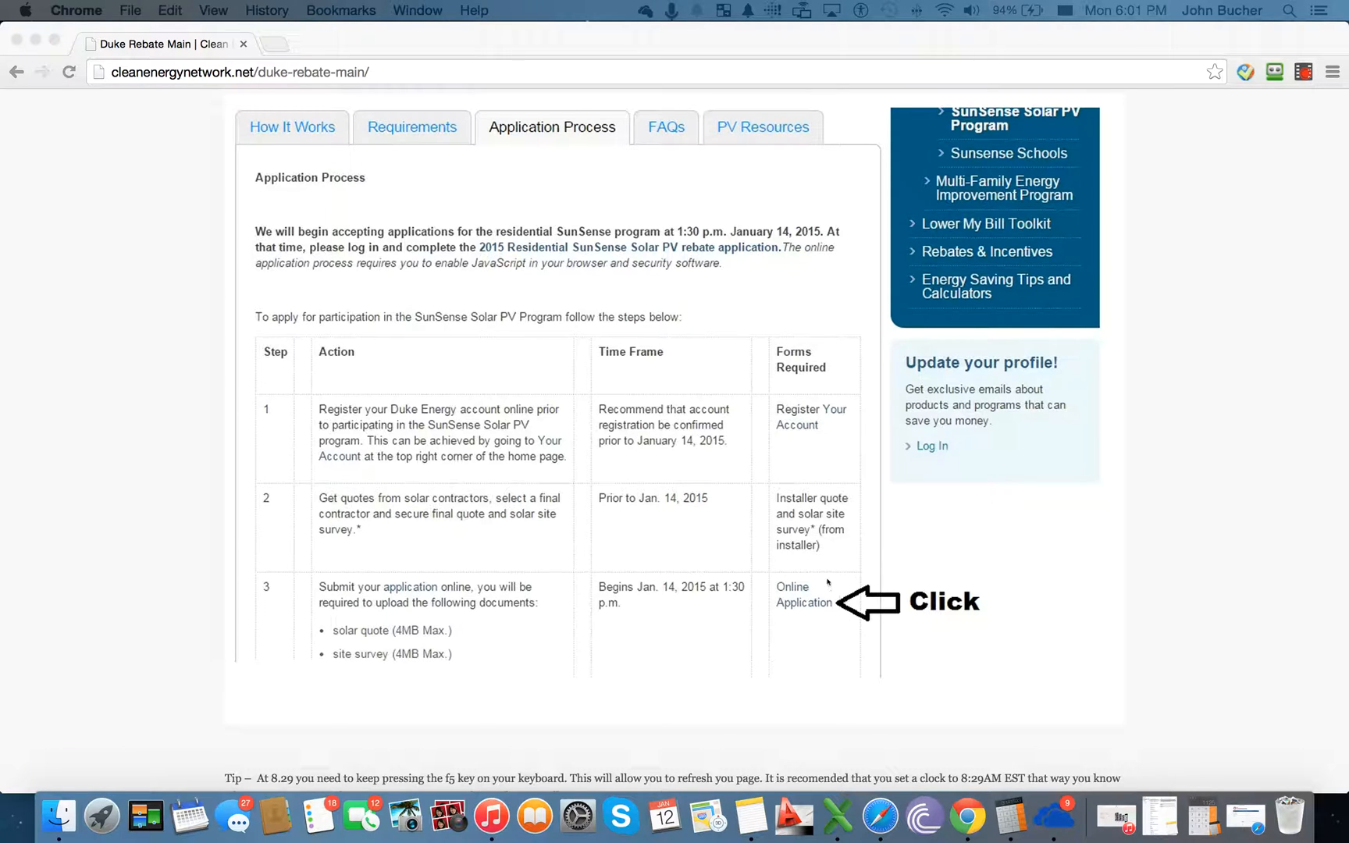
{"action": "mouse_move", "coordinate": [798, 595]}
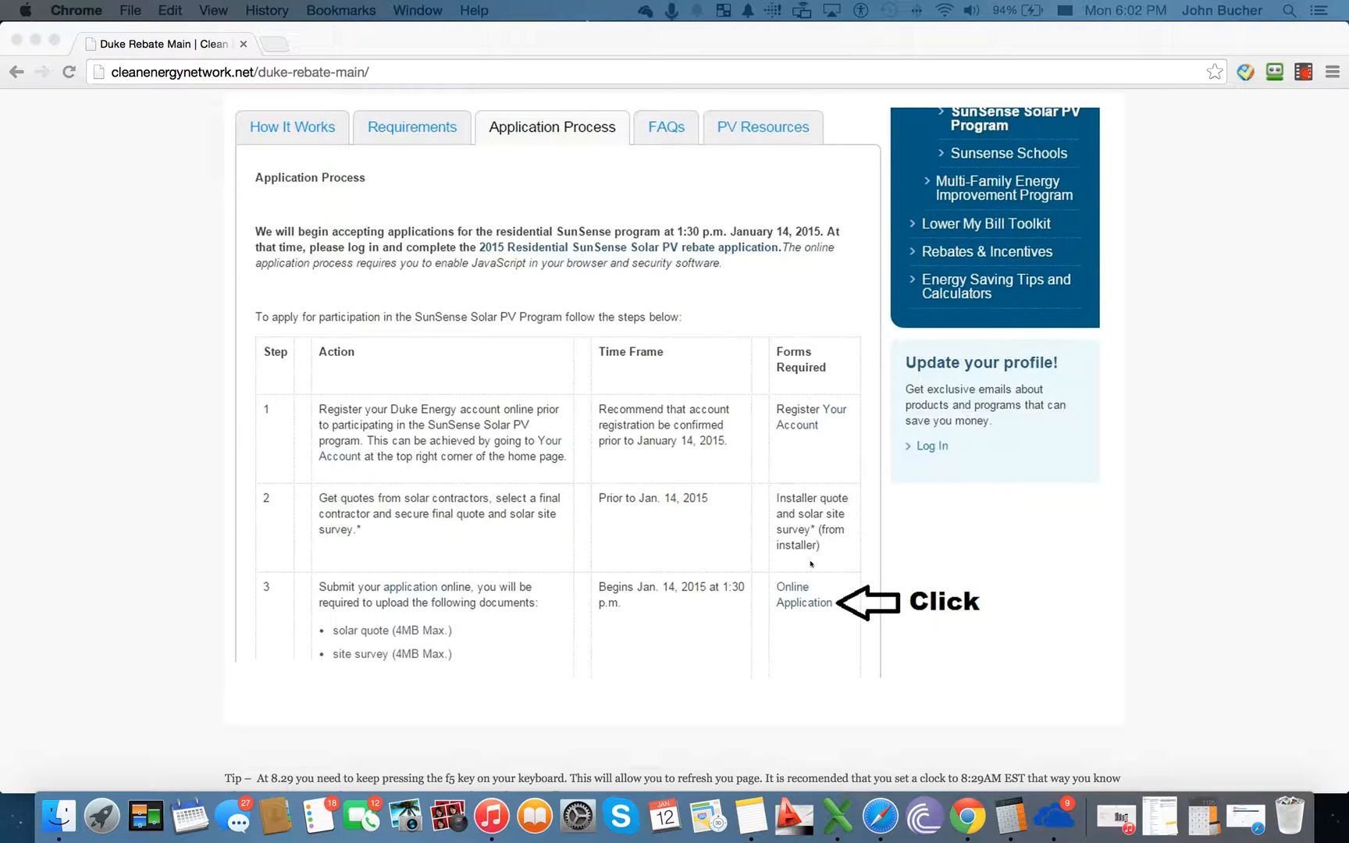
{"action": "mouse_move", "coordinate": [748, 570]}
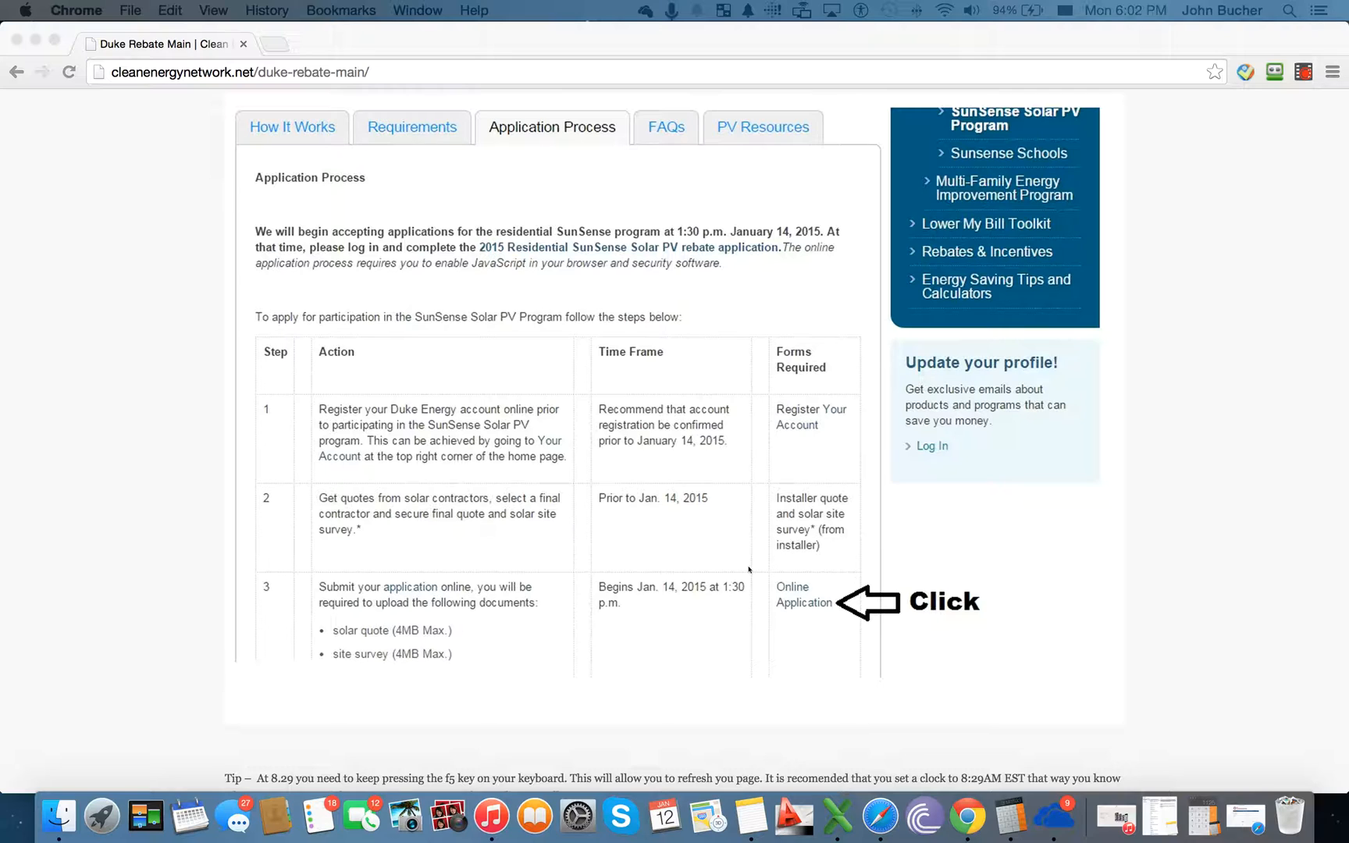
{"action": "mouse_move", "coordinate": [815, 609]}
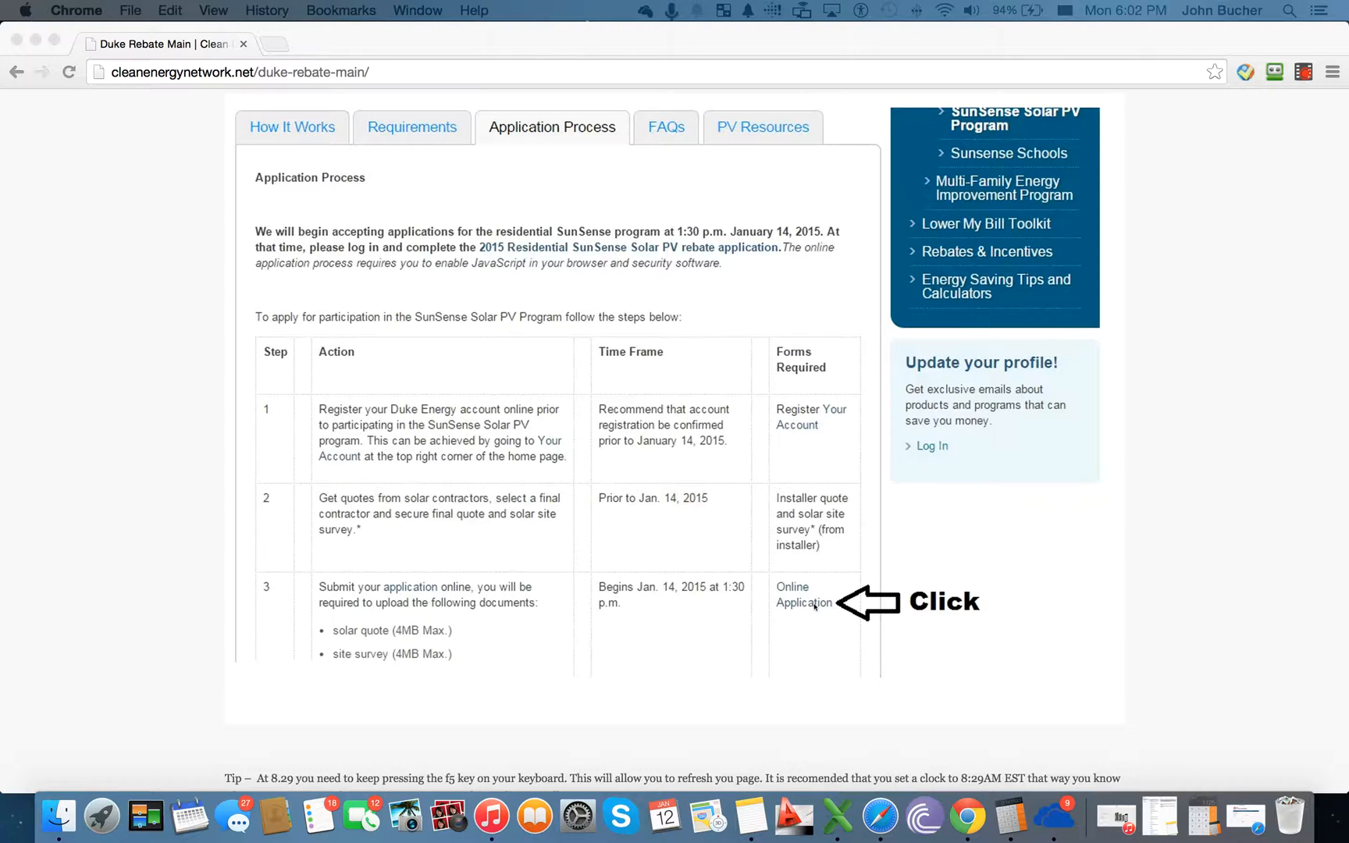
{"action": "scroll", "scroll_direction": "down", "scroll_amount": 3}
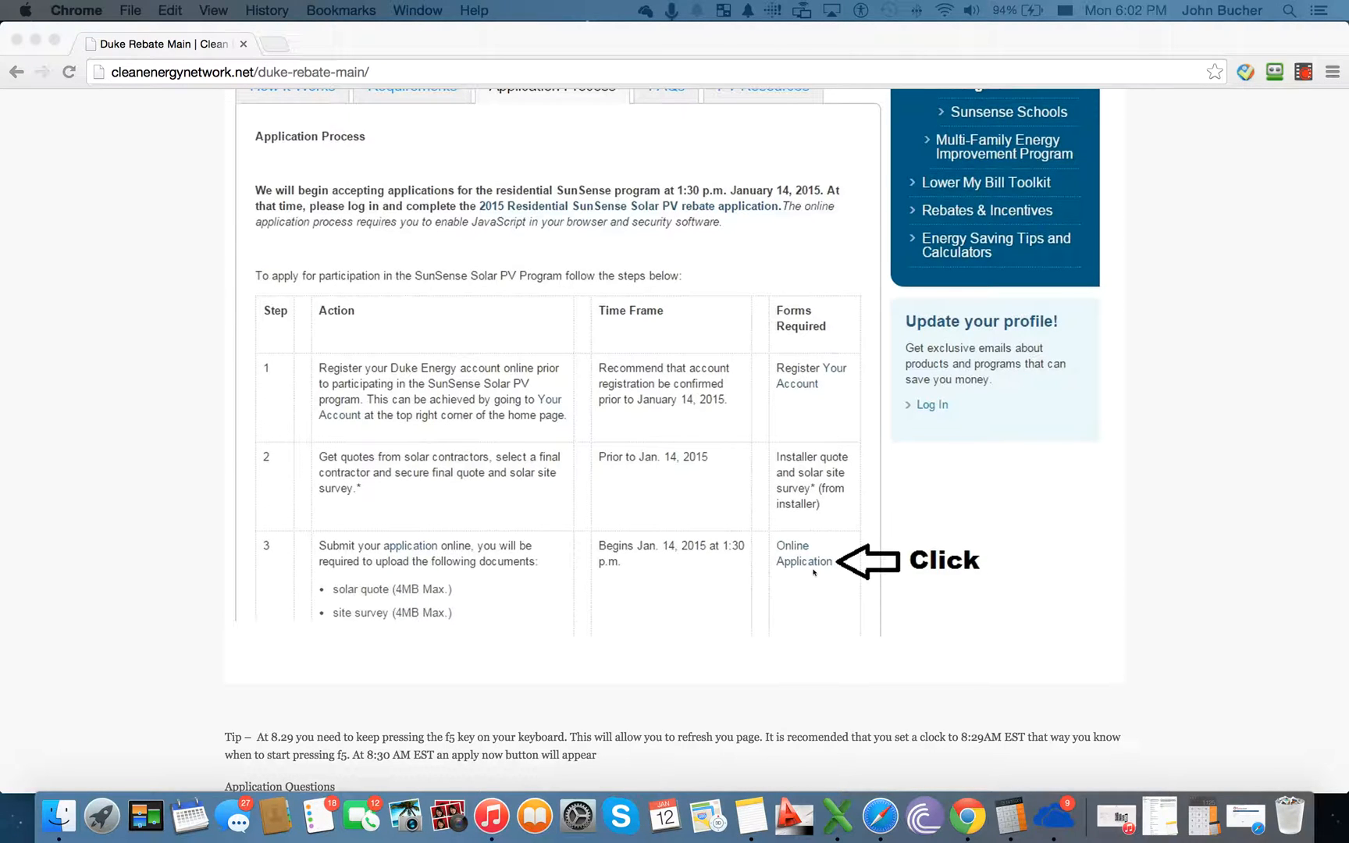
Scroll past the tip text to the sample form showing Sections 1 through 4 filled in
{"action": "scroll", "scroll_direction": "down", "scroll_amount": 3}
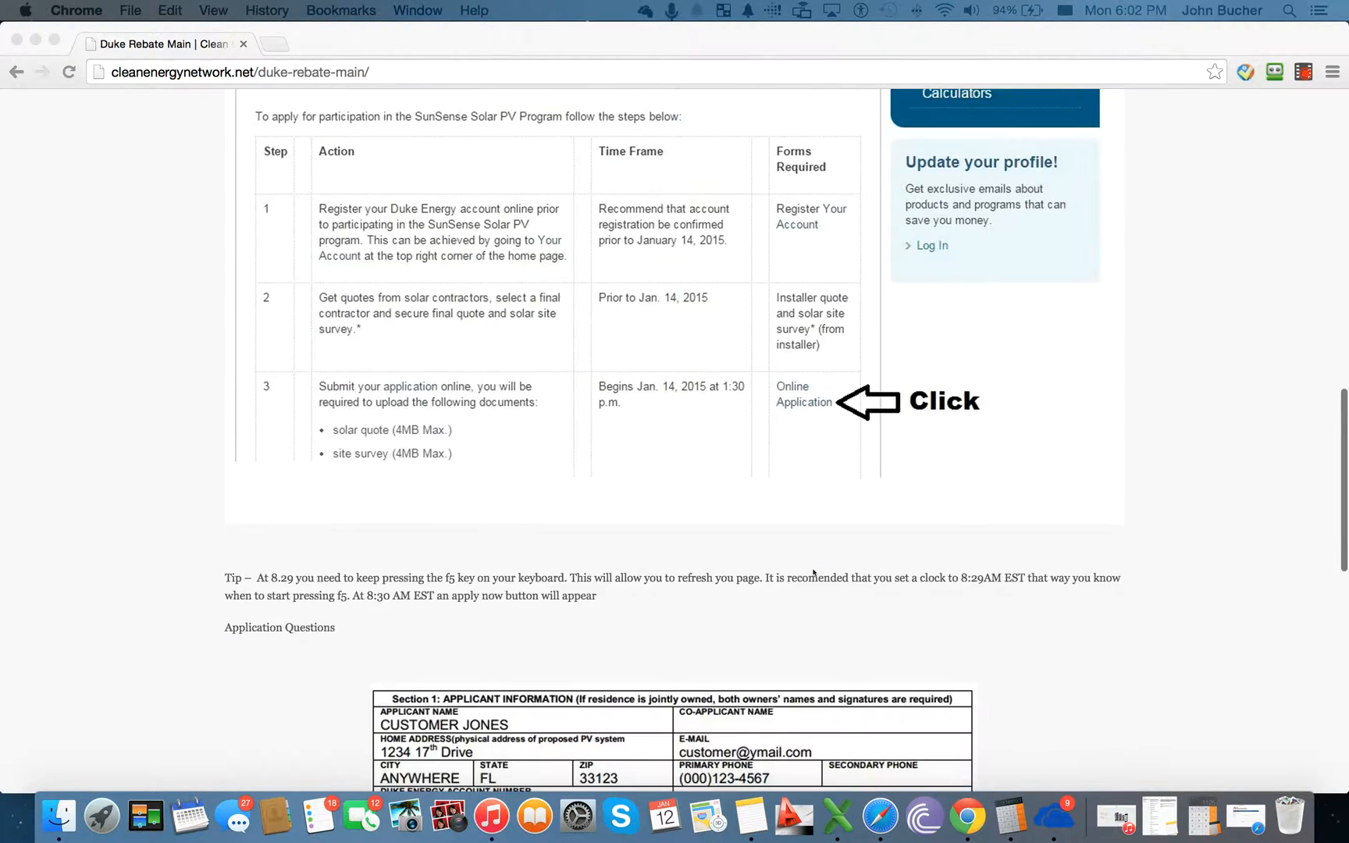
{"action": "scroll", "scroll_direction": "down", "scroll_amount": 3}
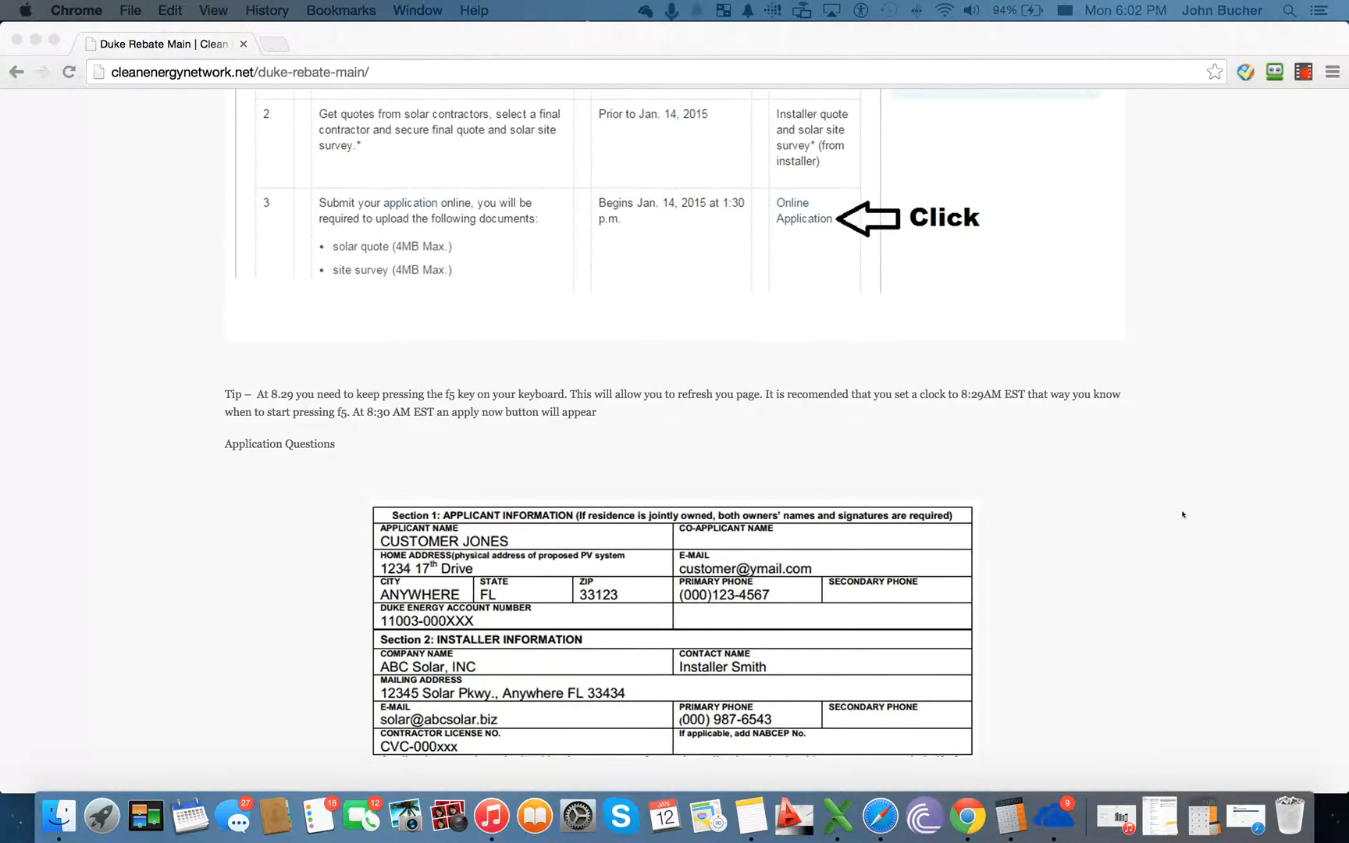
{"action": "scroll", "scroll_direction": "down", "scroll_amount": 3}
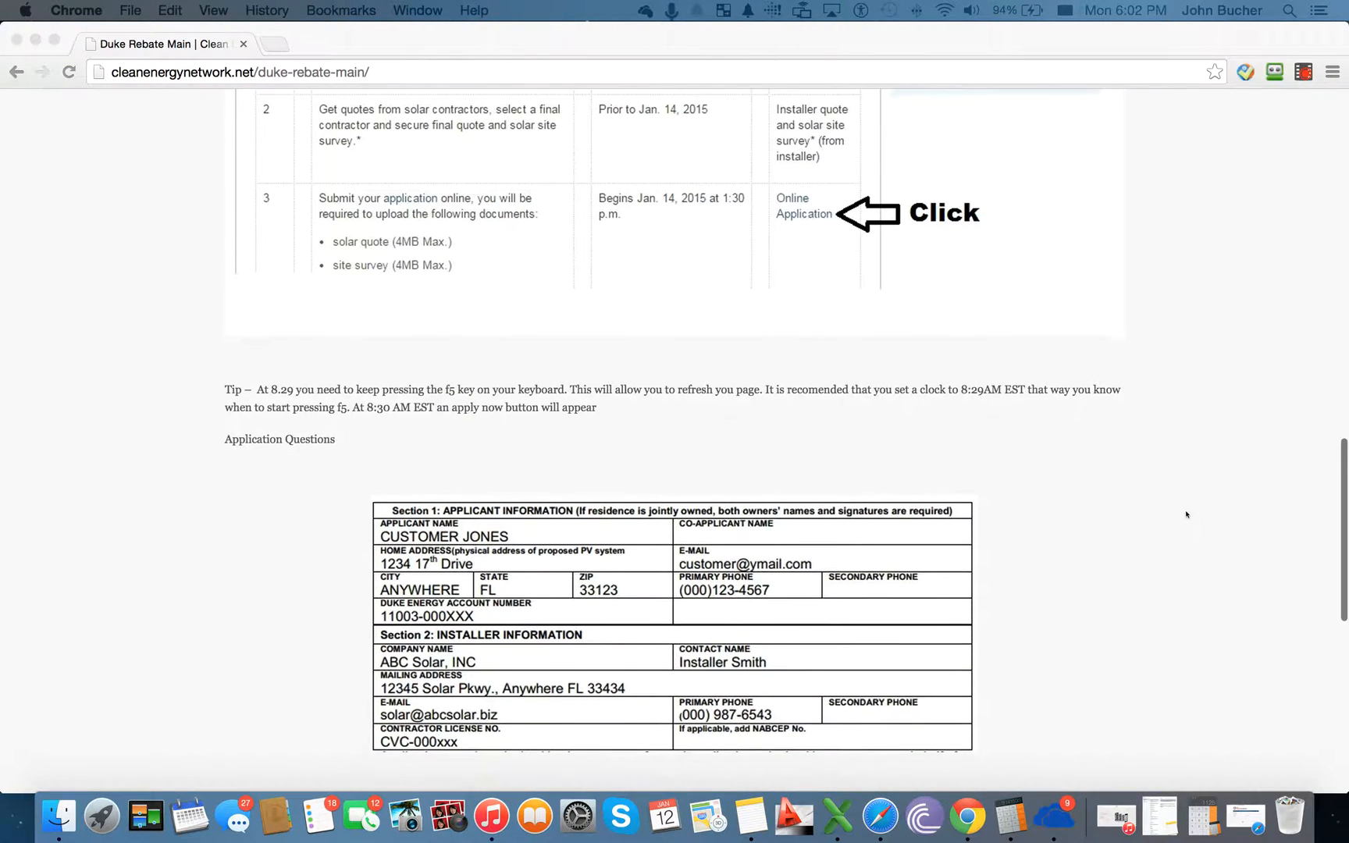
{"action": "scroll", "scroll_direction": "down", "scroll_amount": 3}
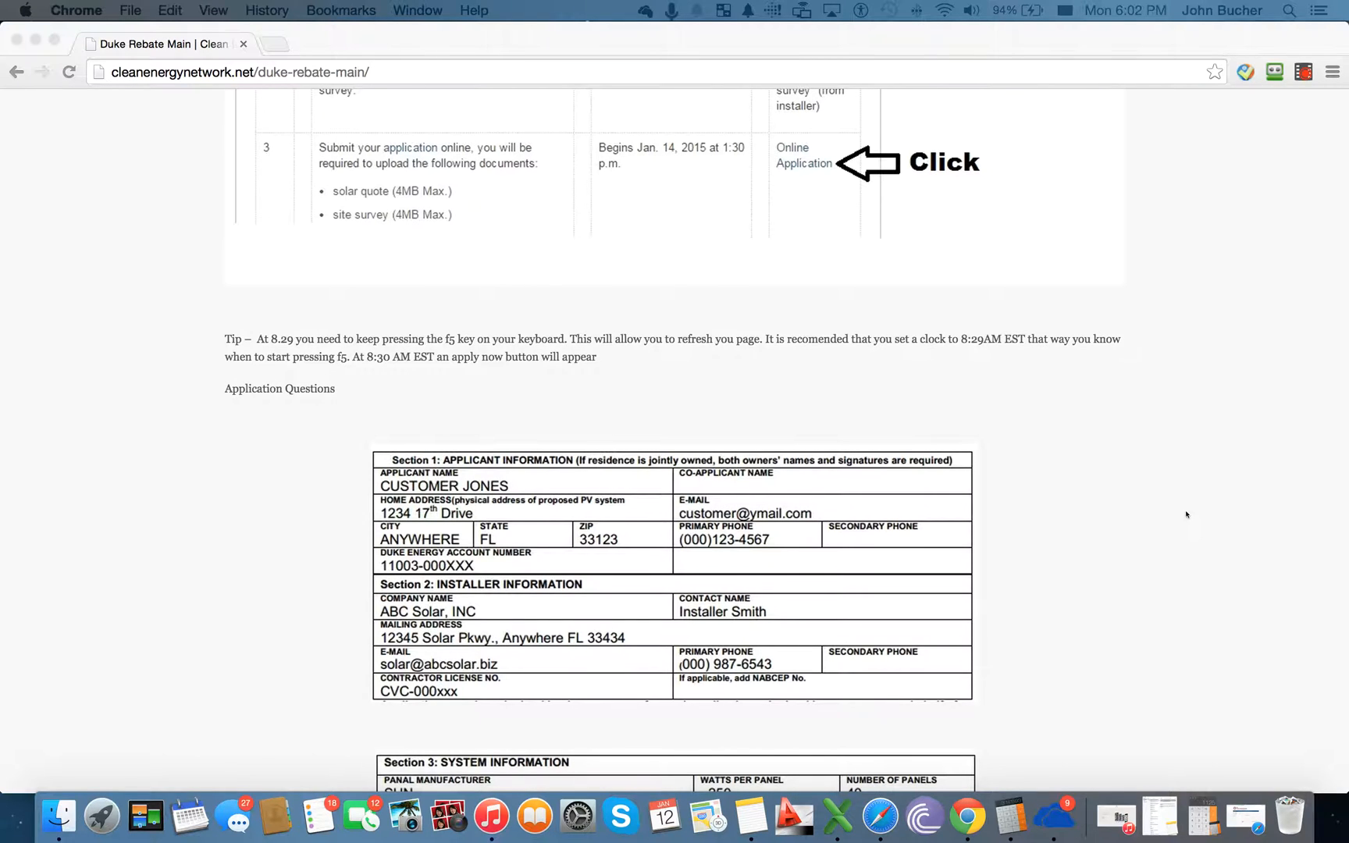
{"action": "scroll", "scroll_direction": "down", "scroll_amount": 3}
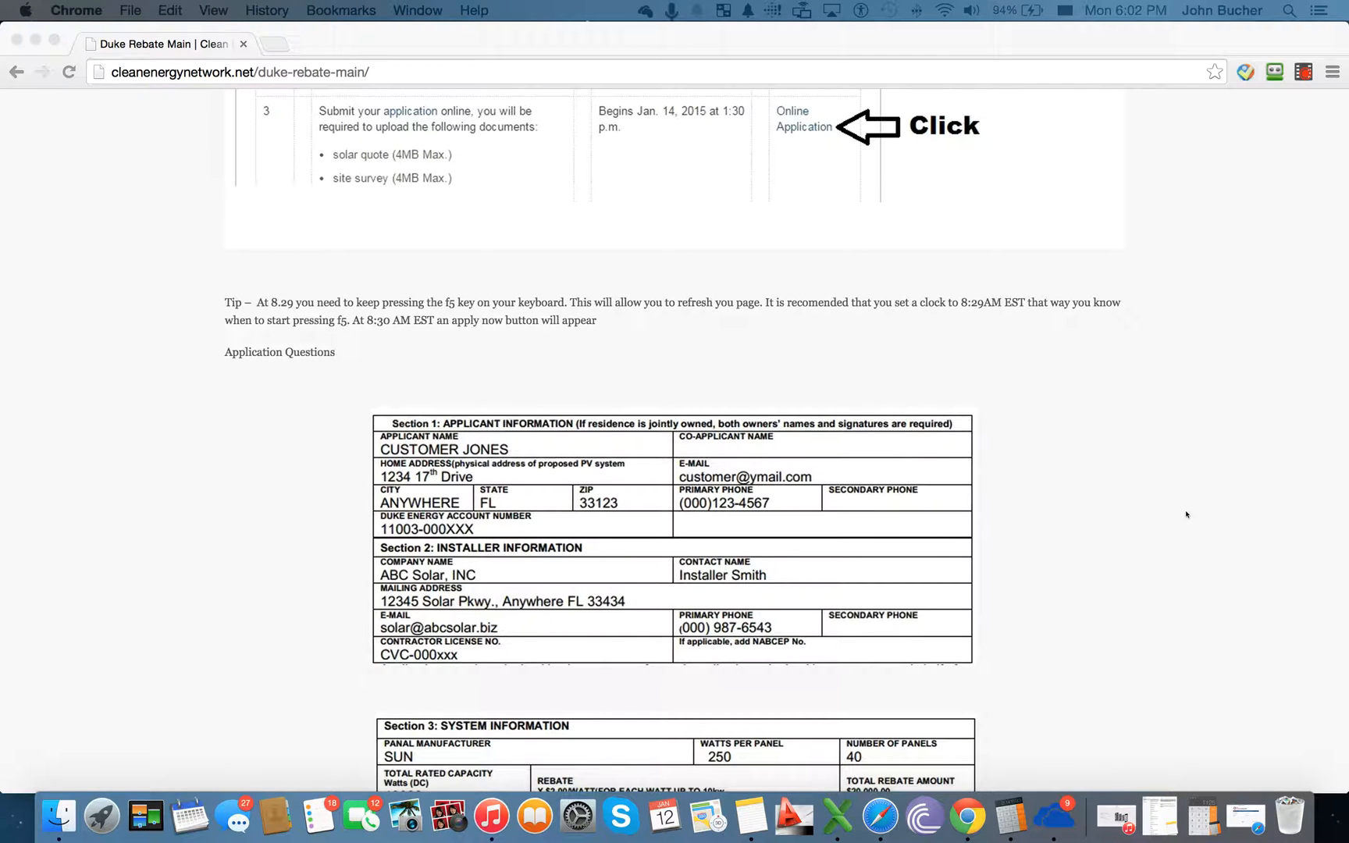
{"action": "scroll", "scroll_direction": "down", "scroll_amount": 3}
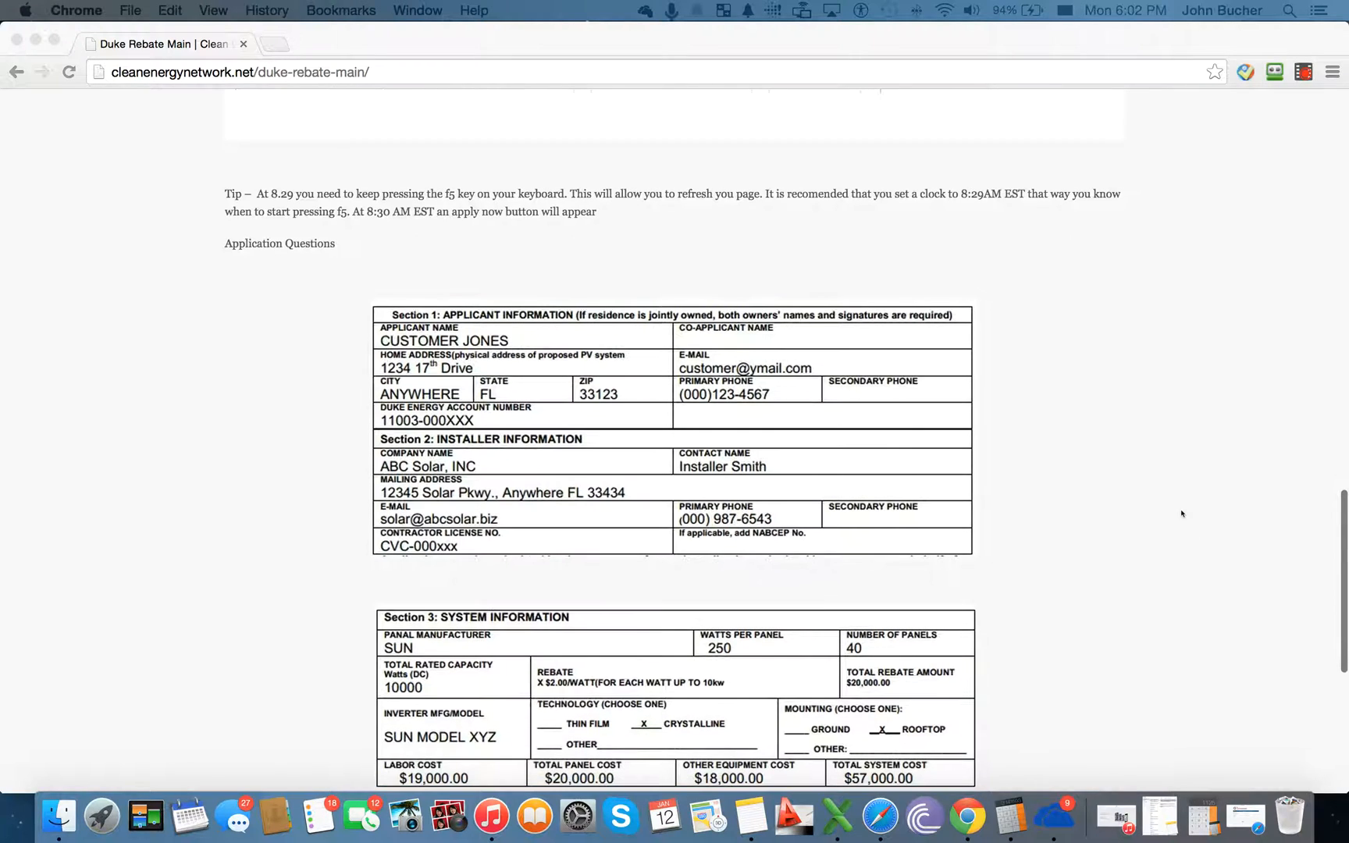
{"action": "mouse_move", "coordinate": [390, 250]}
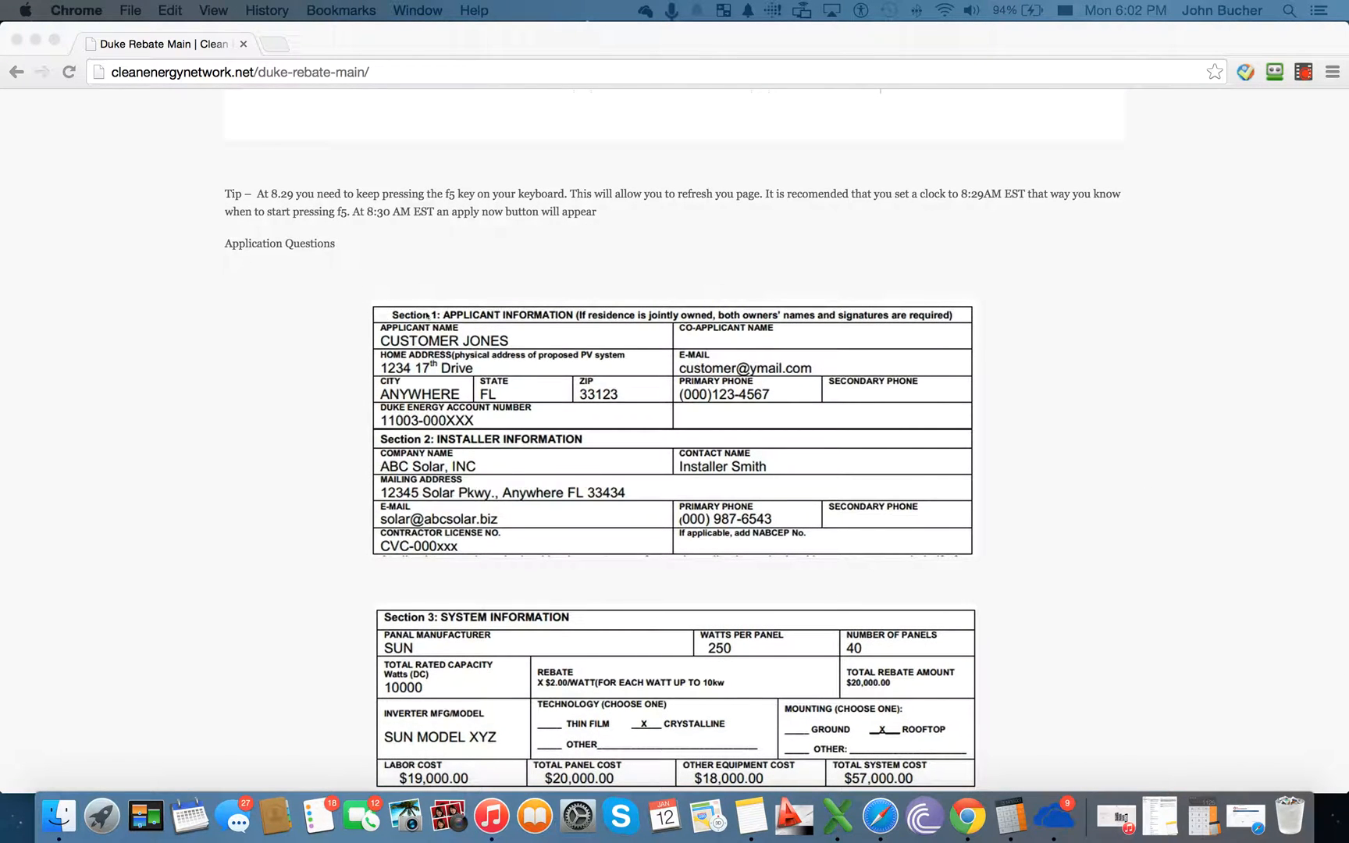
{"action": "scroll", "scroll_direction": "down", "scroll_amount": 3}
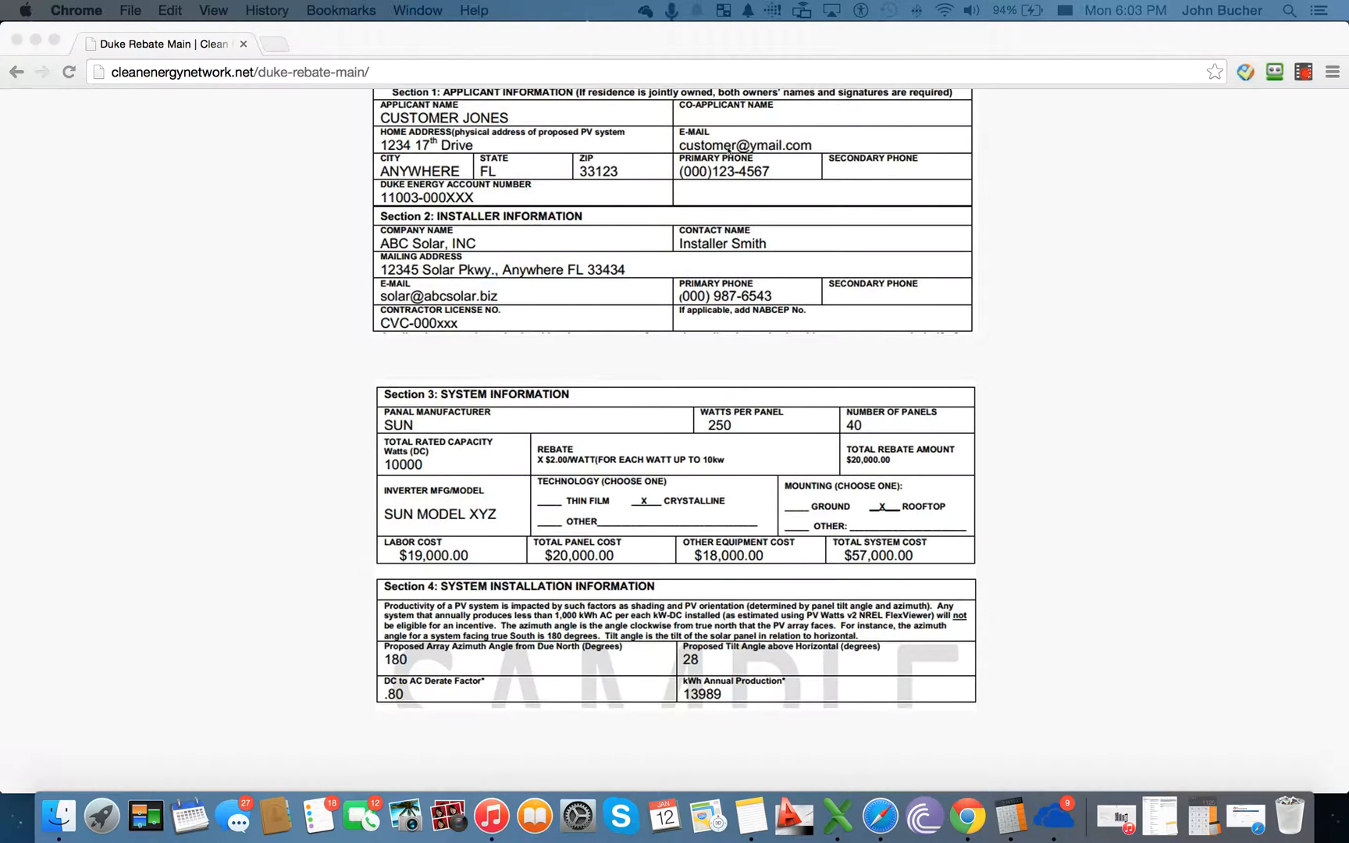
{"action": "scroll", "scroll_direction": "down", "scroll_amount": 3}
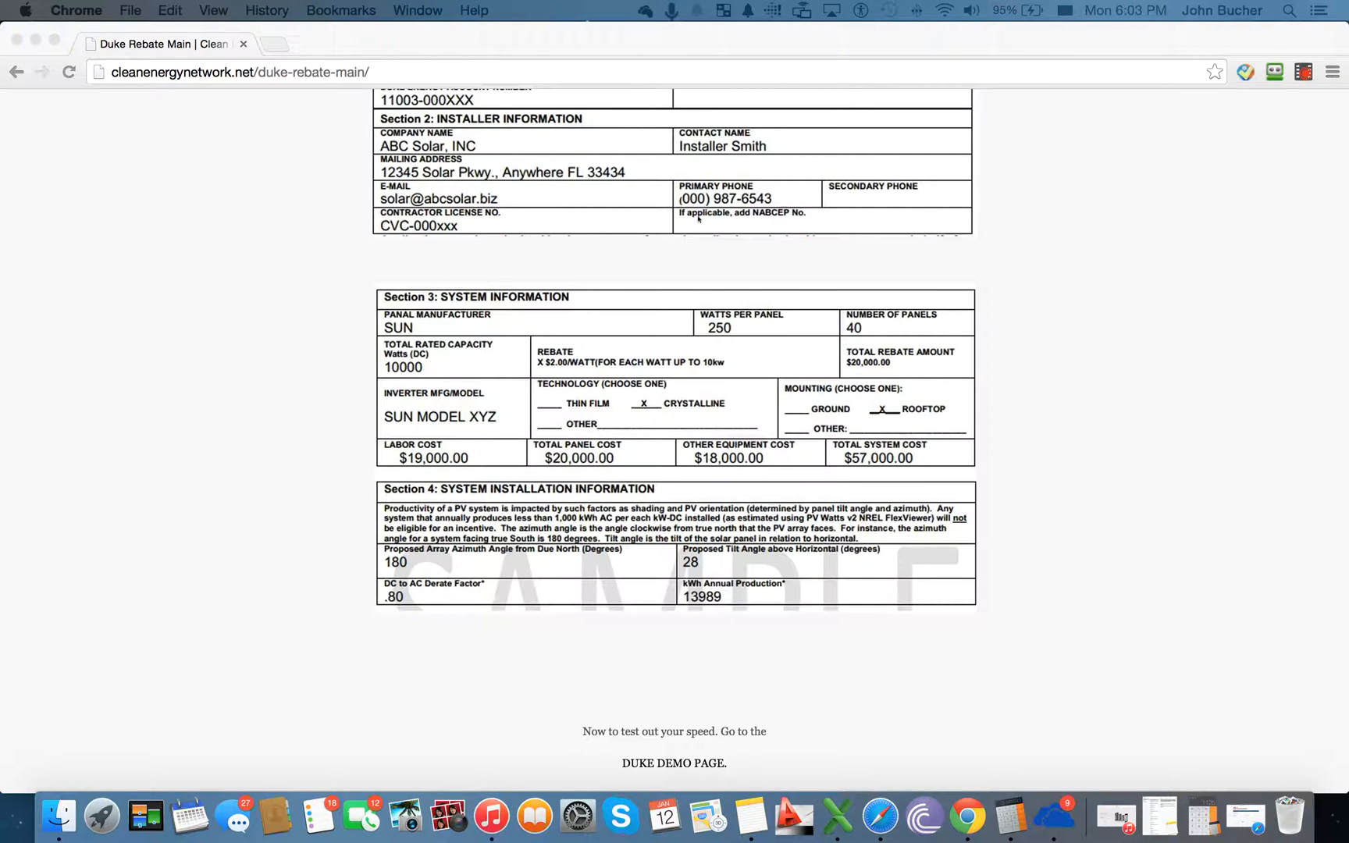
{"action": "mouse_move", "coordinate": [771, 225]}
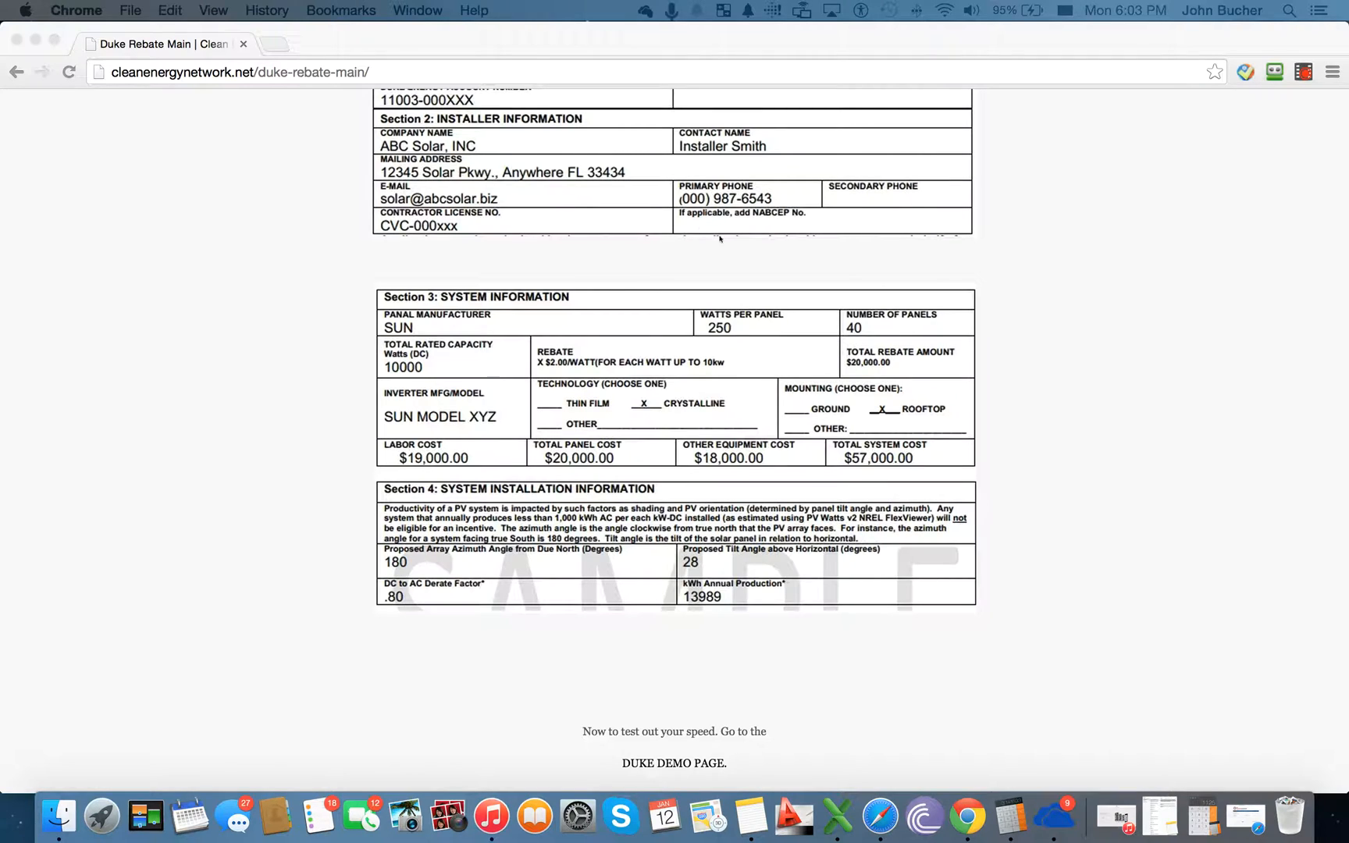
{"action": "mouse_move", "coordinate": [836, 211]}
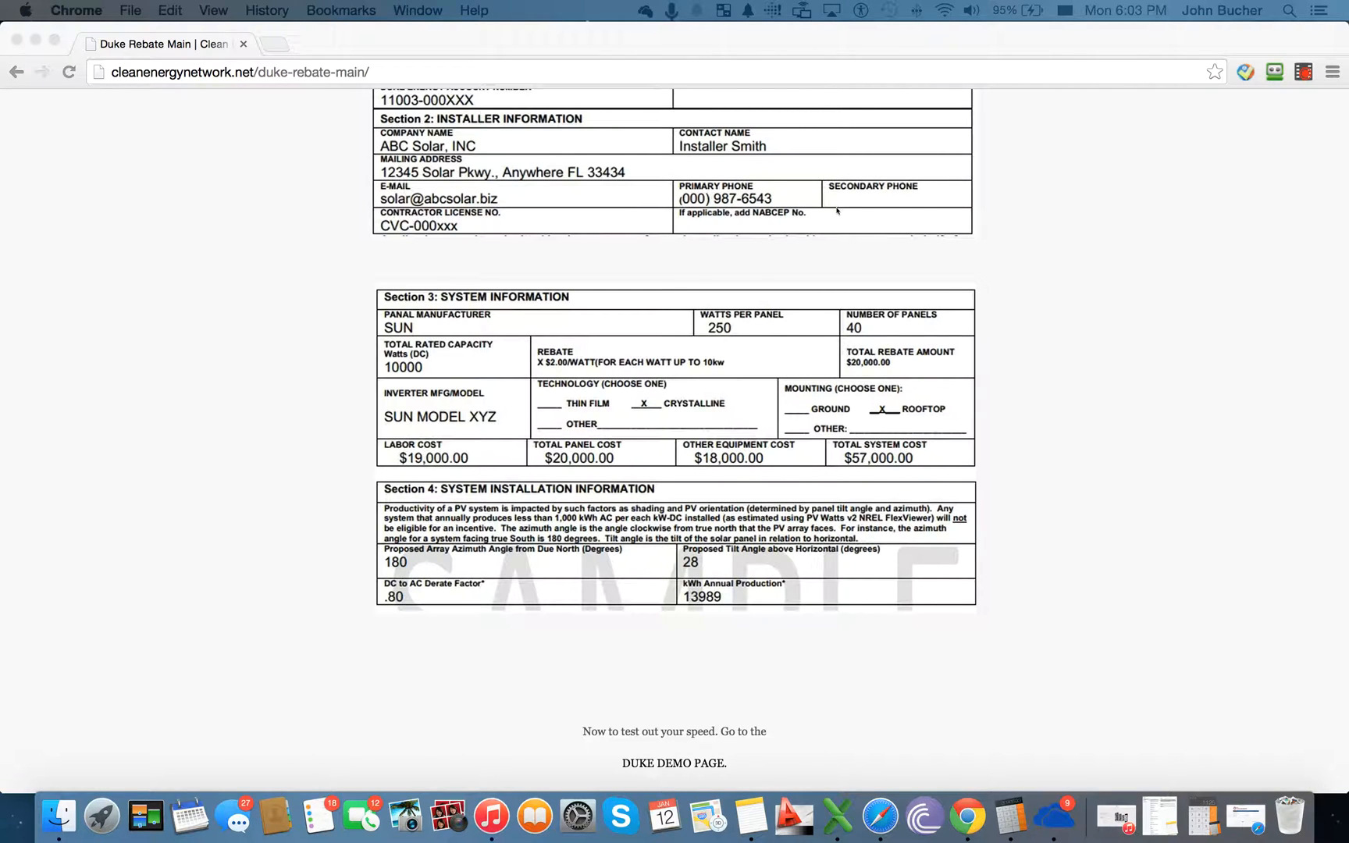
{"action": "mouse_move", "coordinate": [1166, 240]}
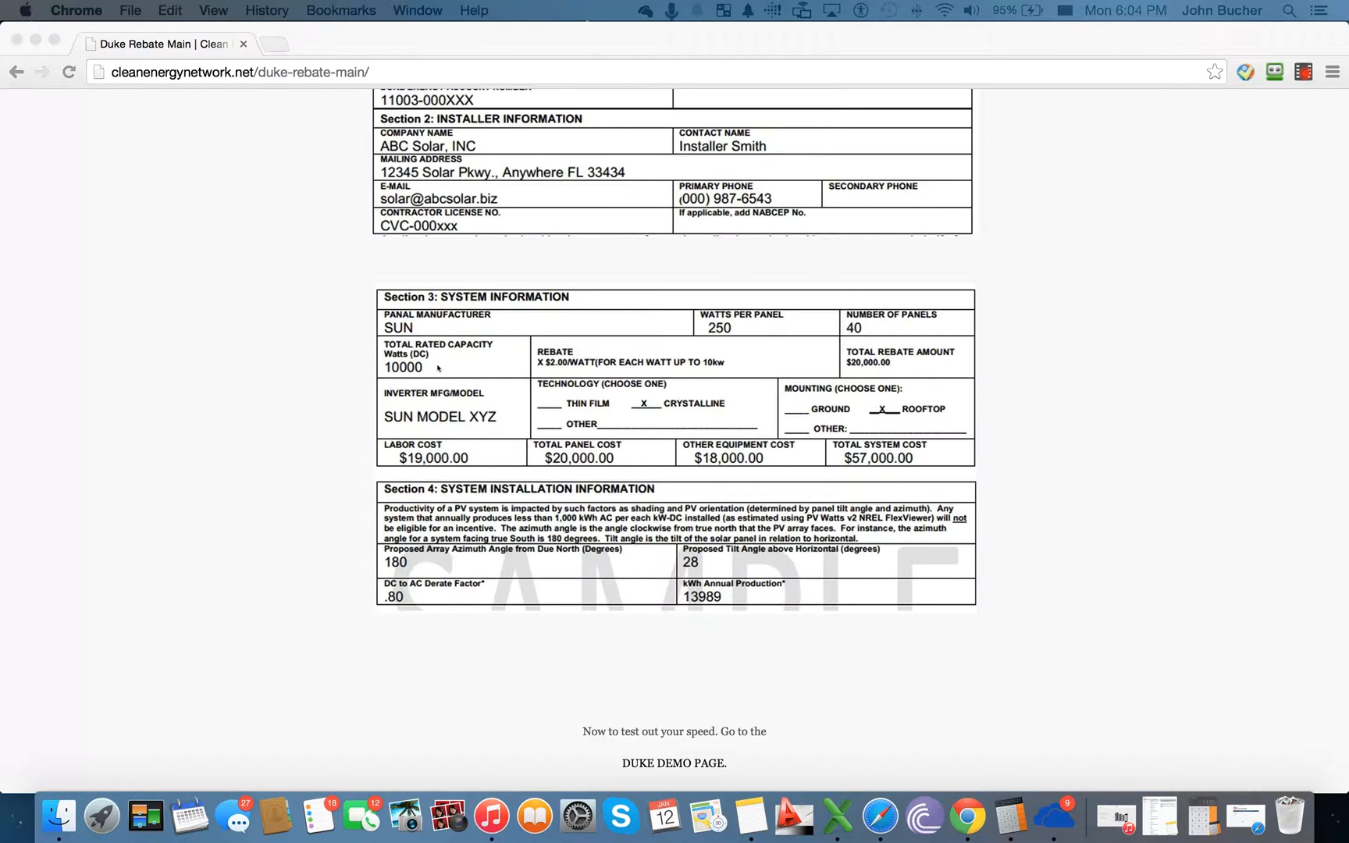
{"action": "mouse_move", "coordinate": [412, 378]}
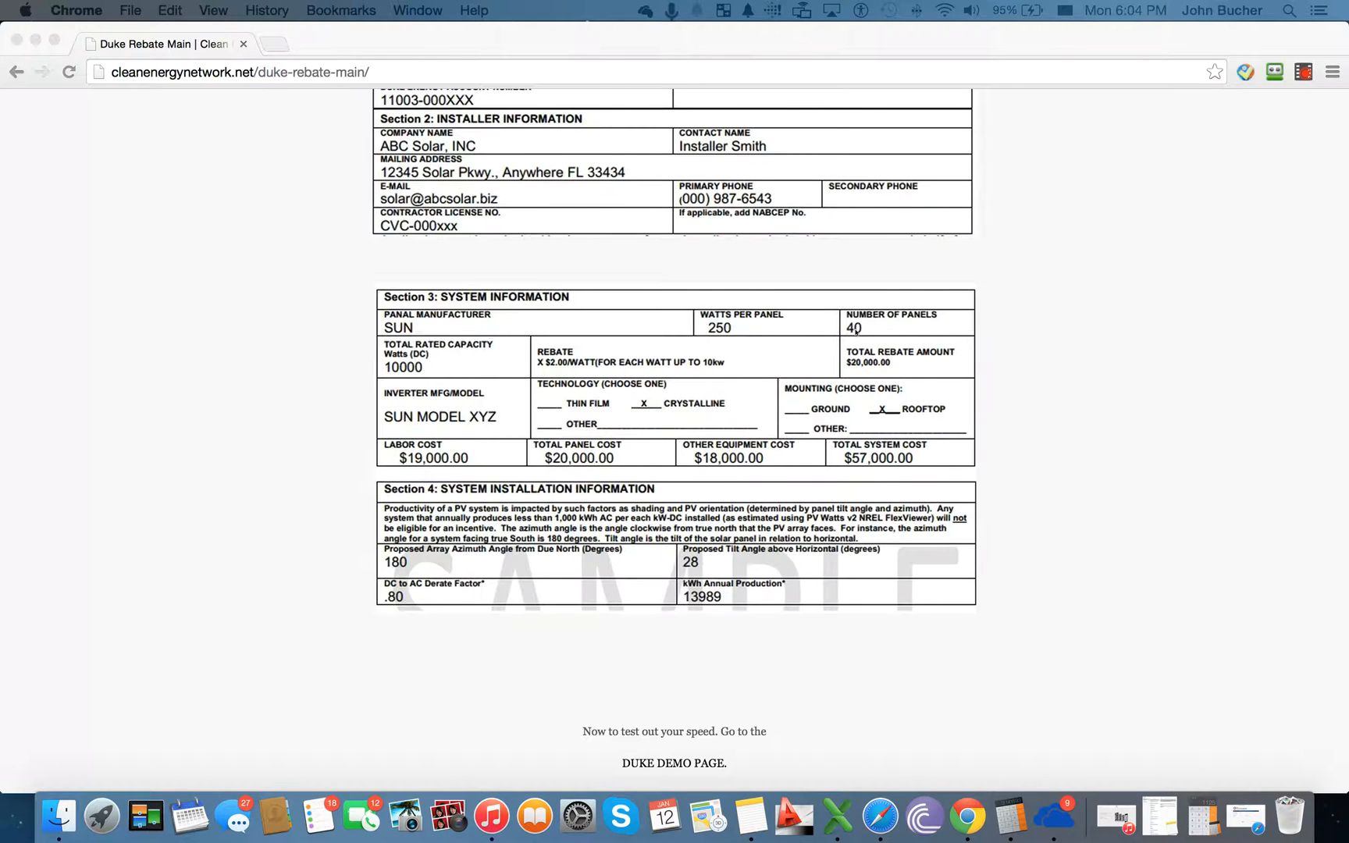
{"action": "mouse_move", "coordinate": [567, 347]}
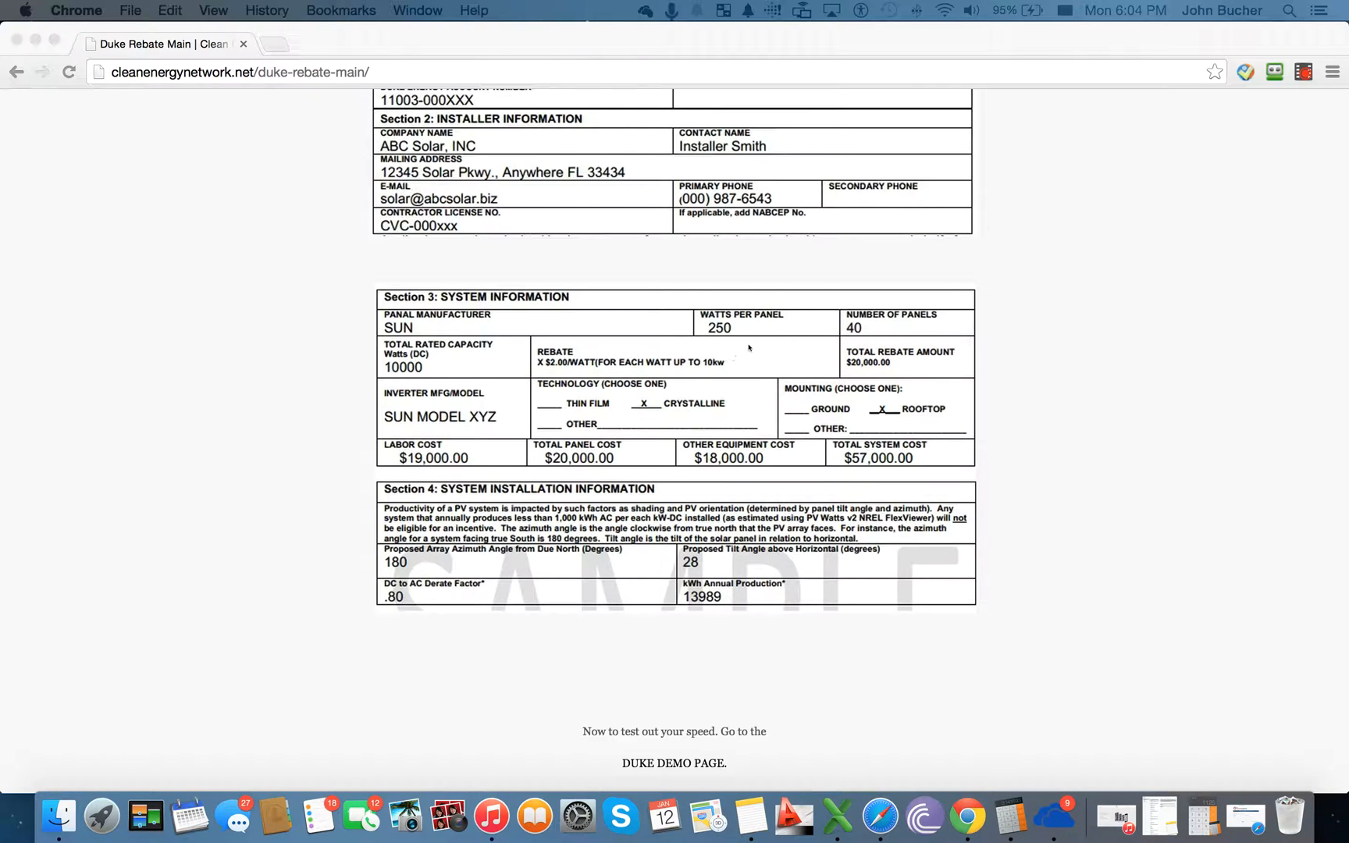
{"action": "mouse_move", "coordinate": [730, 342]}
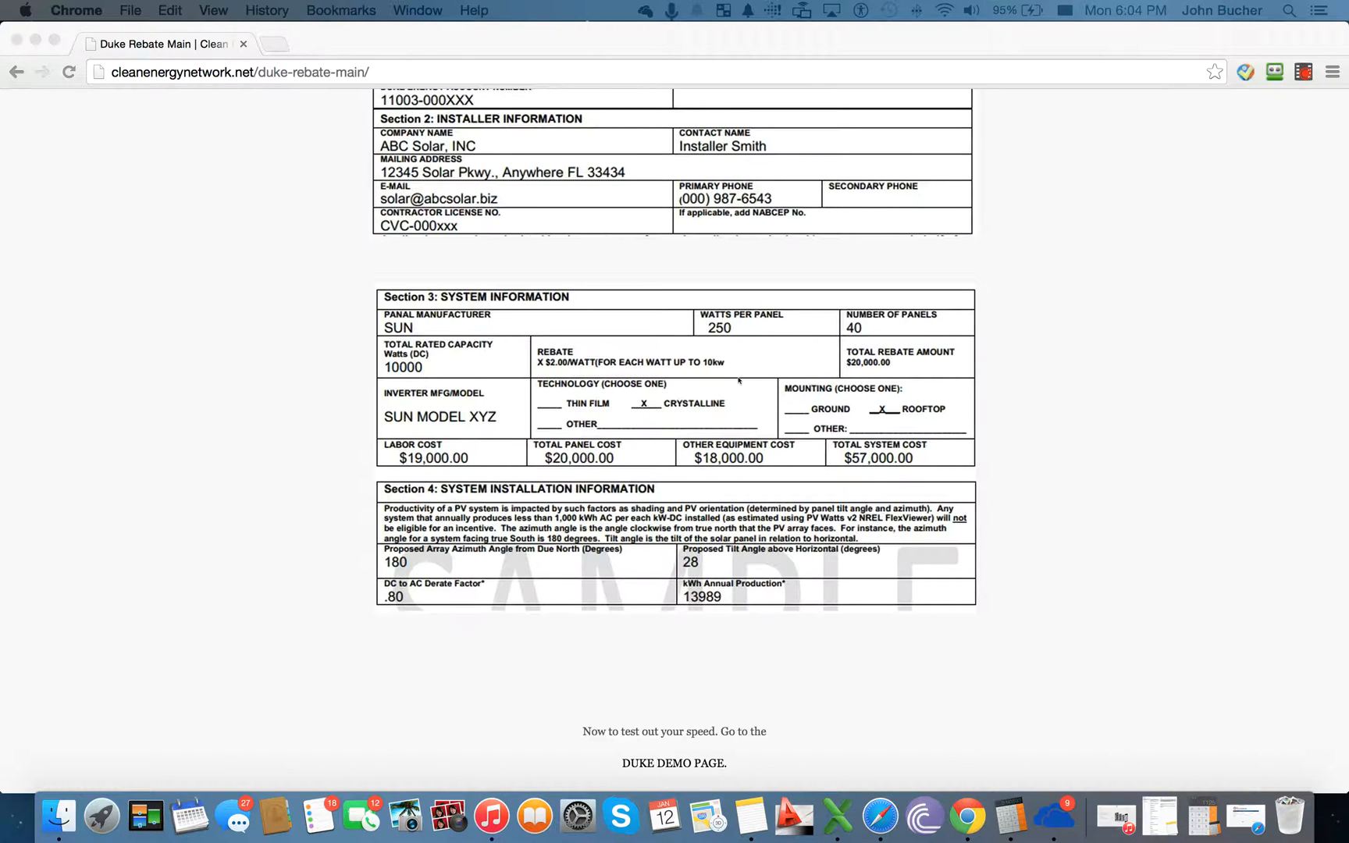
{"action": "scroll", "scroll_direction": "down", "scroll_amount": 3}
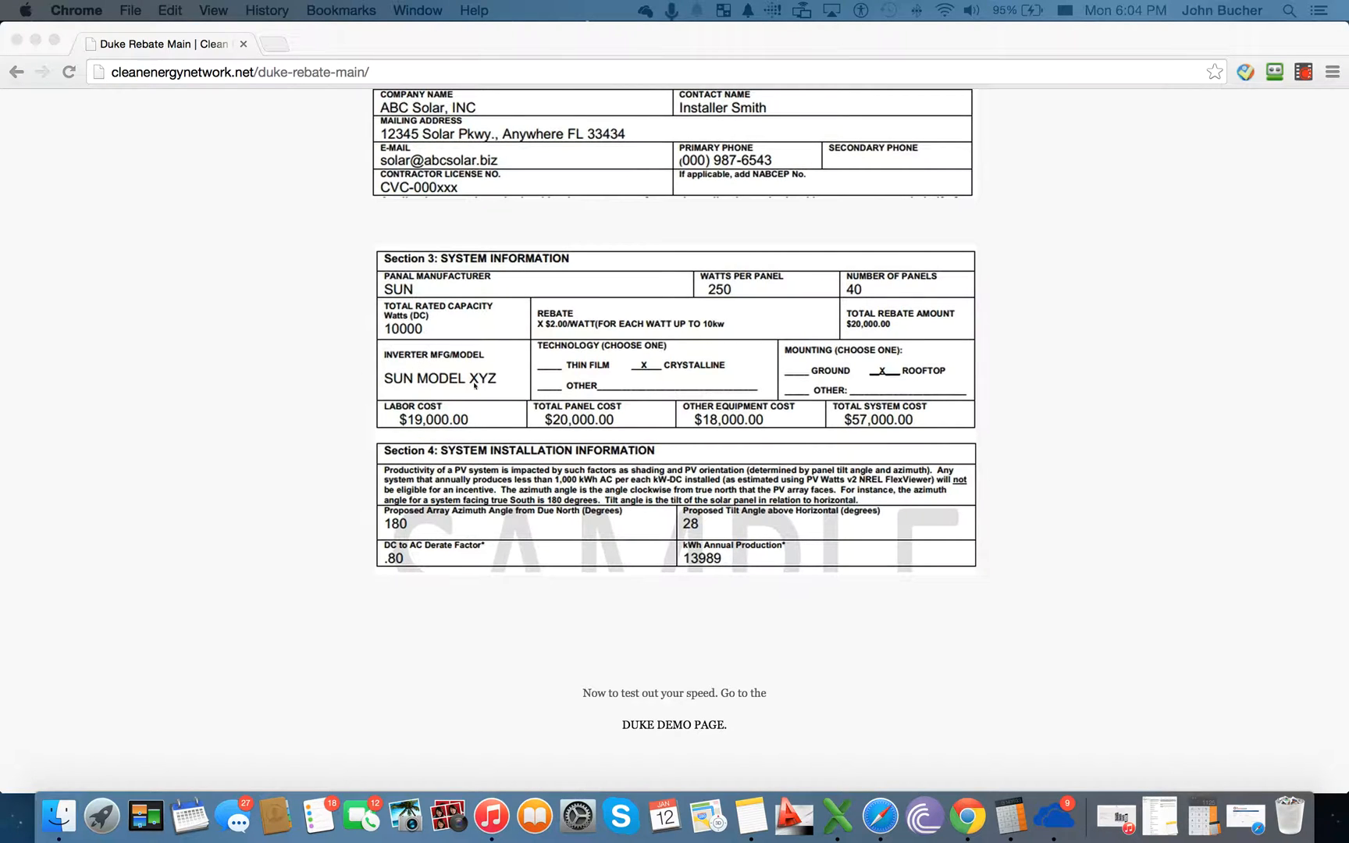
{"action": "mouse_move", "coordinate": [474, 384]}
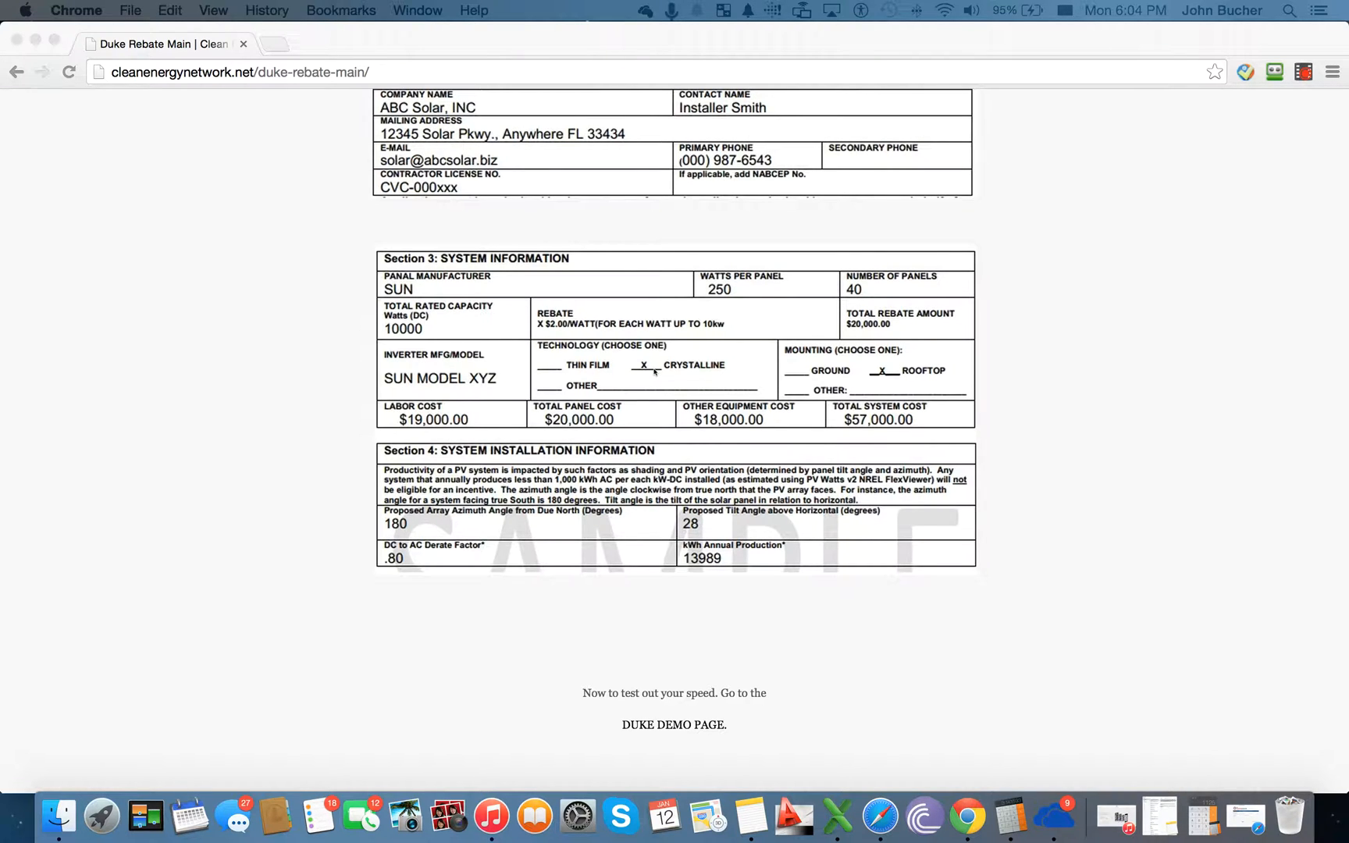
{"action": "mouse_move", "coordinate": [661, 376]}
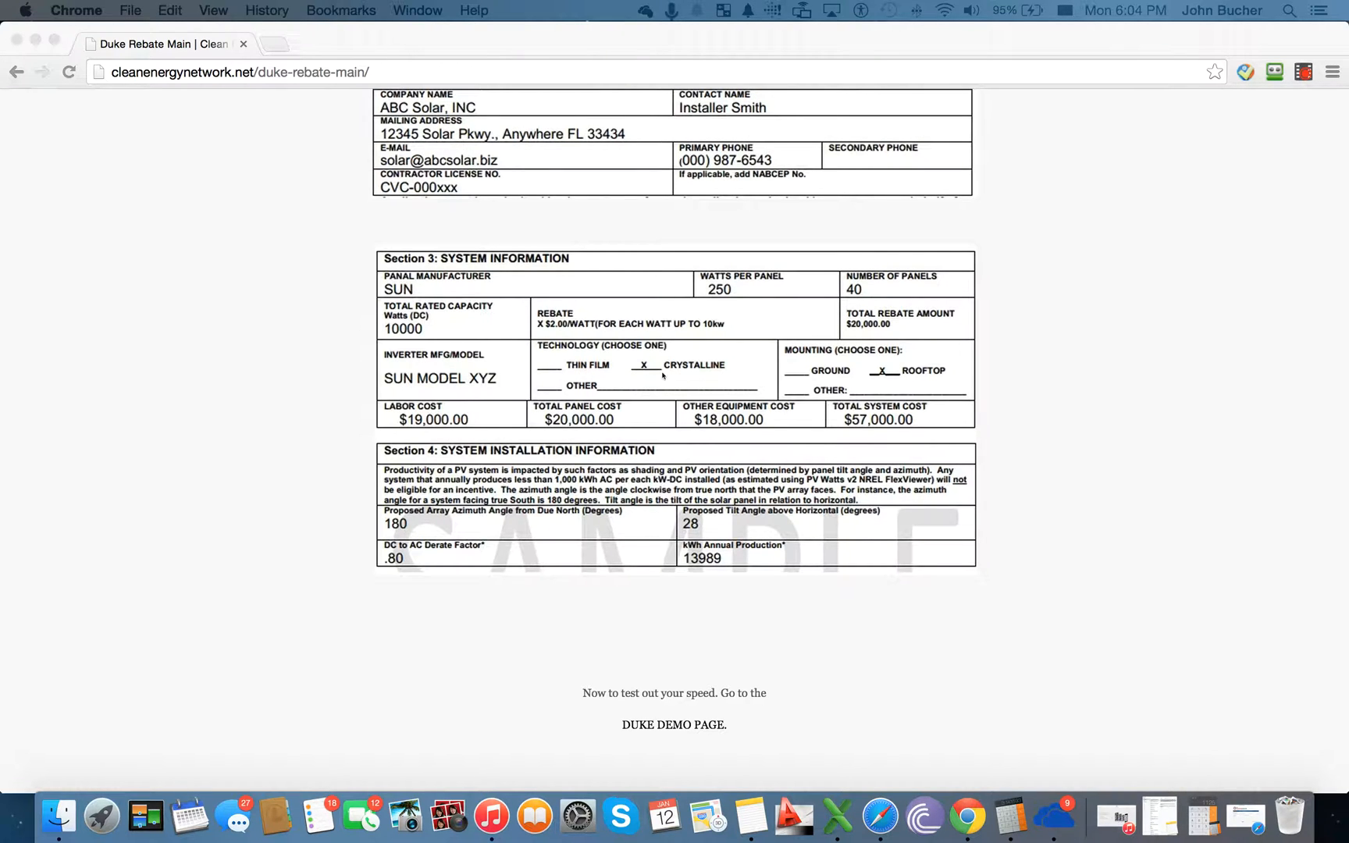
{"action": "mouse_move", "coordinate": [574, 387]}
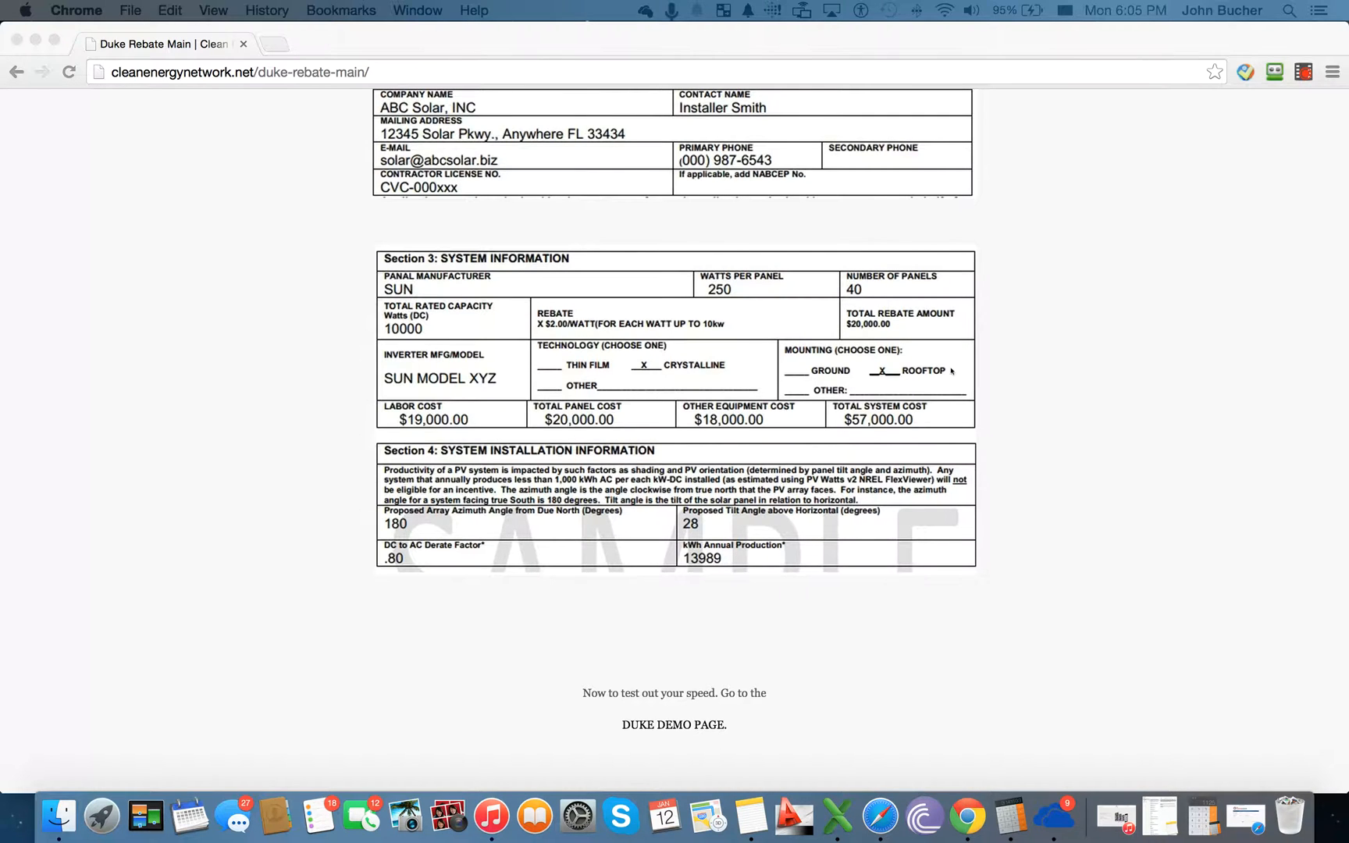
{"action": "mouse_move", "coordinate": [910, 360]}
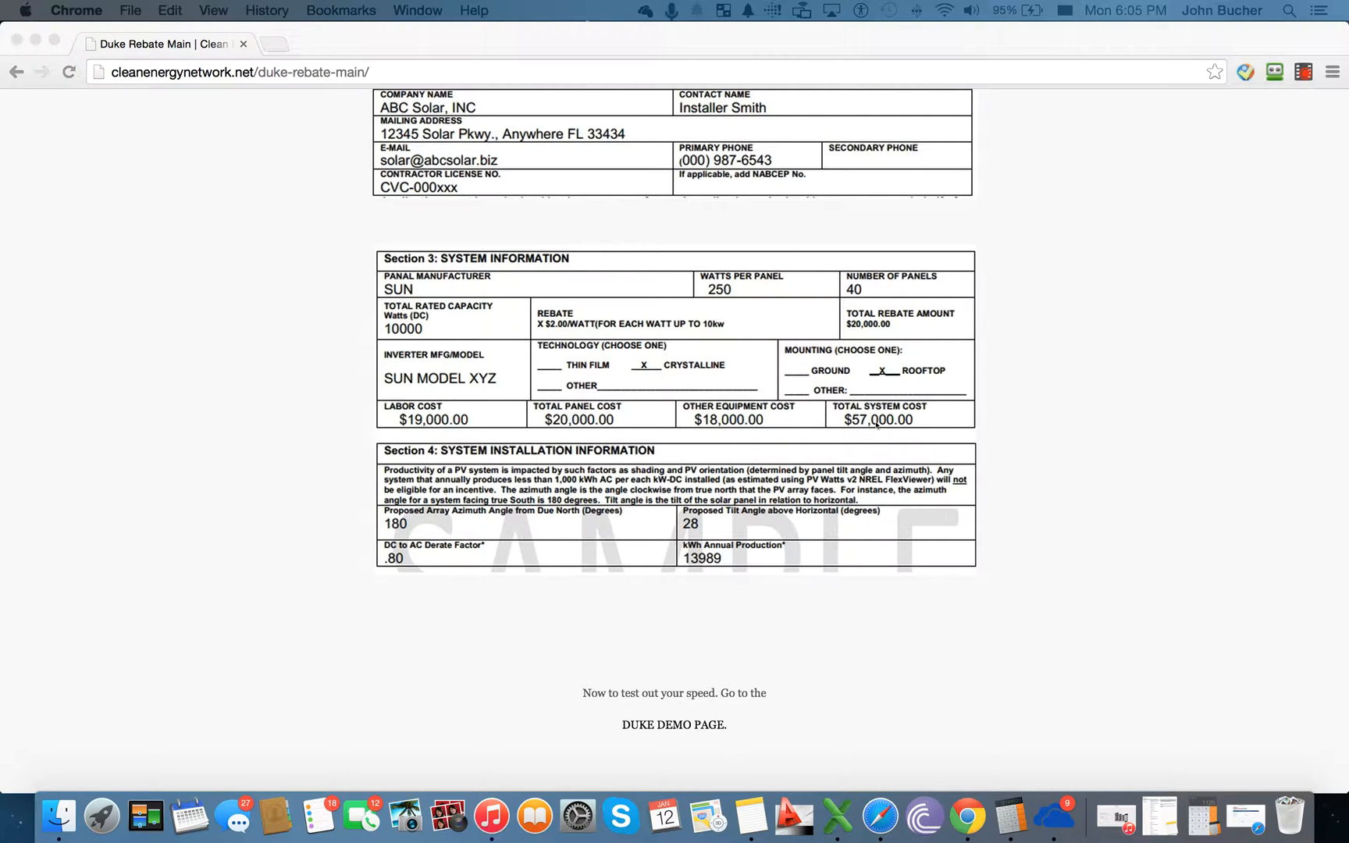
{"action": "scroll", "scroll_direction": "down", "scroll_amount": 3}
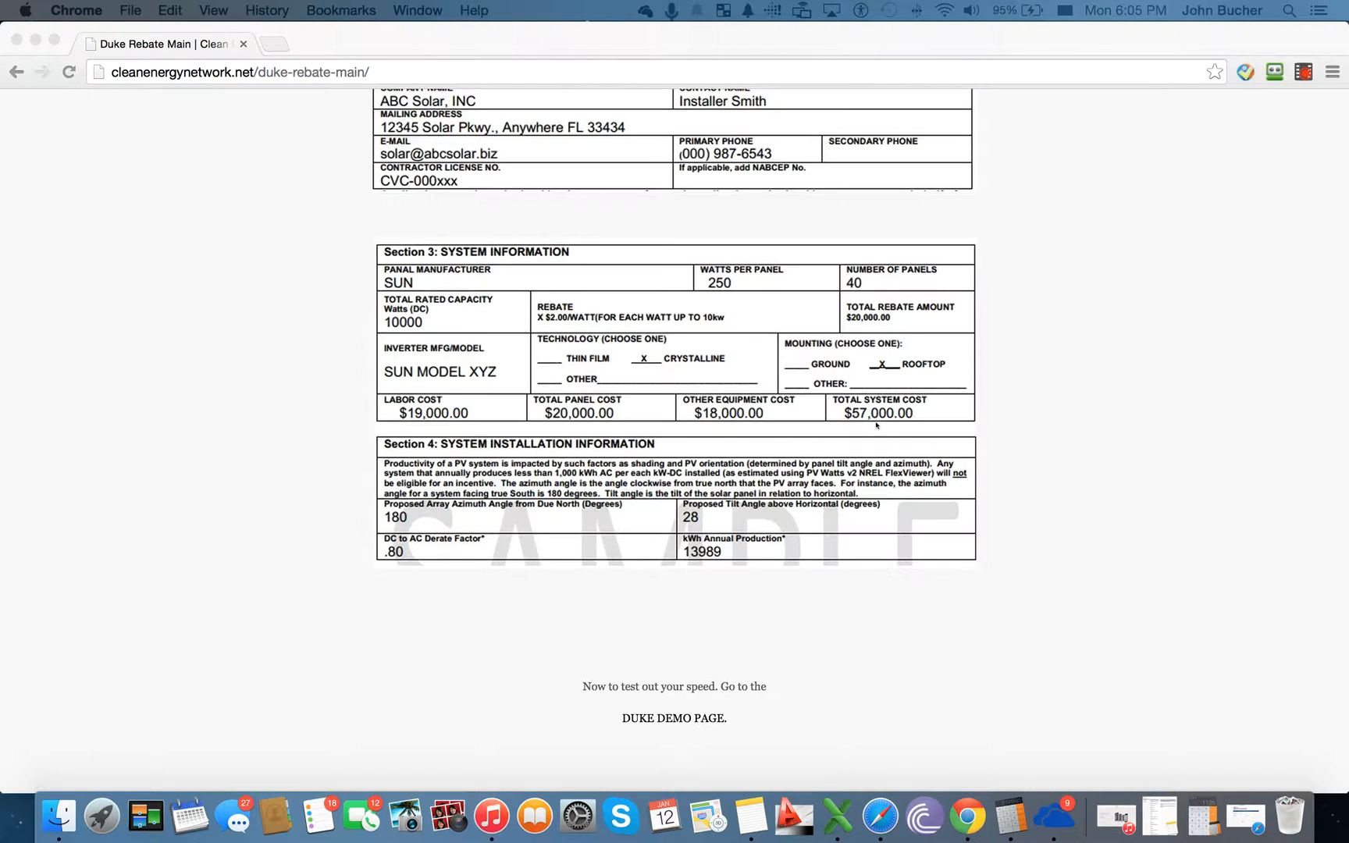
{"action": "scroll", "scroll_direction": "down", "scroll_amount": 3}
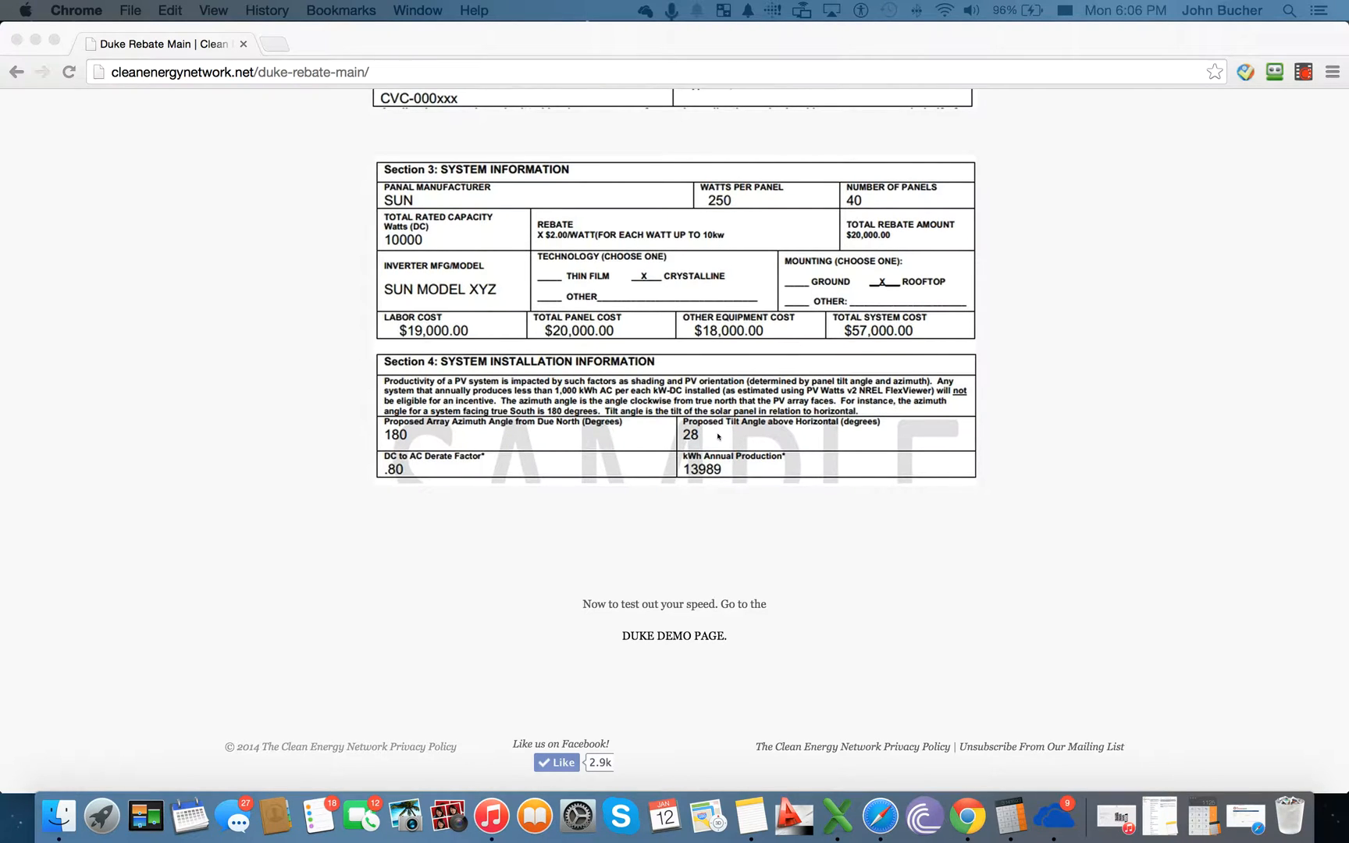
{"action": "mouse_move", "coordinate": [651, 643]}
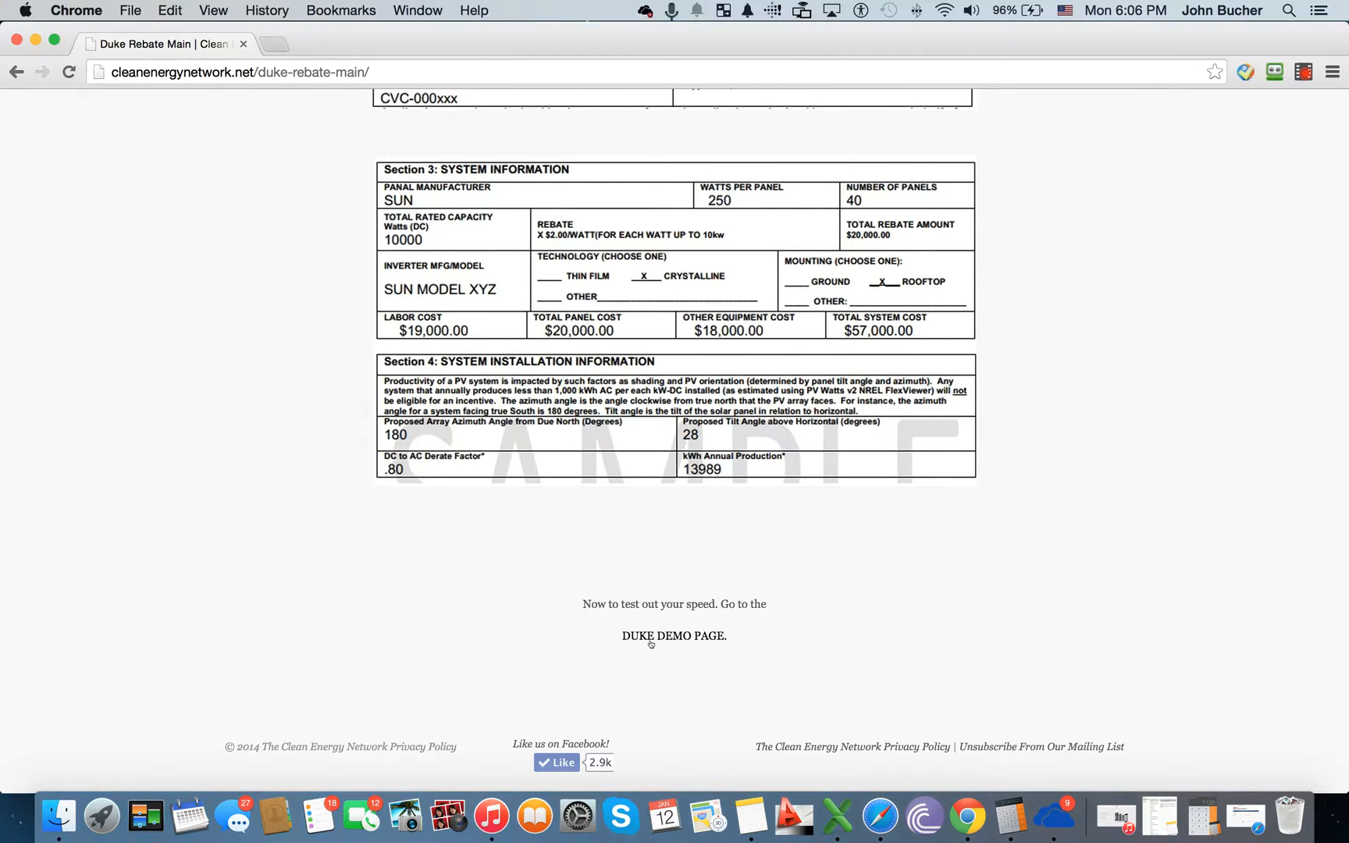
Open the DUKE DEMO PAGE link and scroll through its blank demo form fields
{"action": "left_click", "coordinate": [673, 636]}
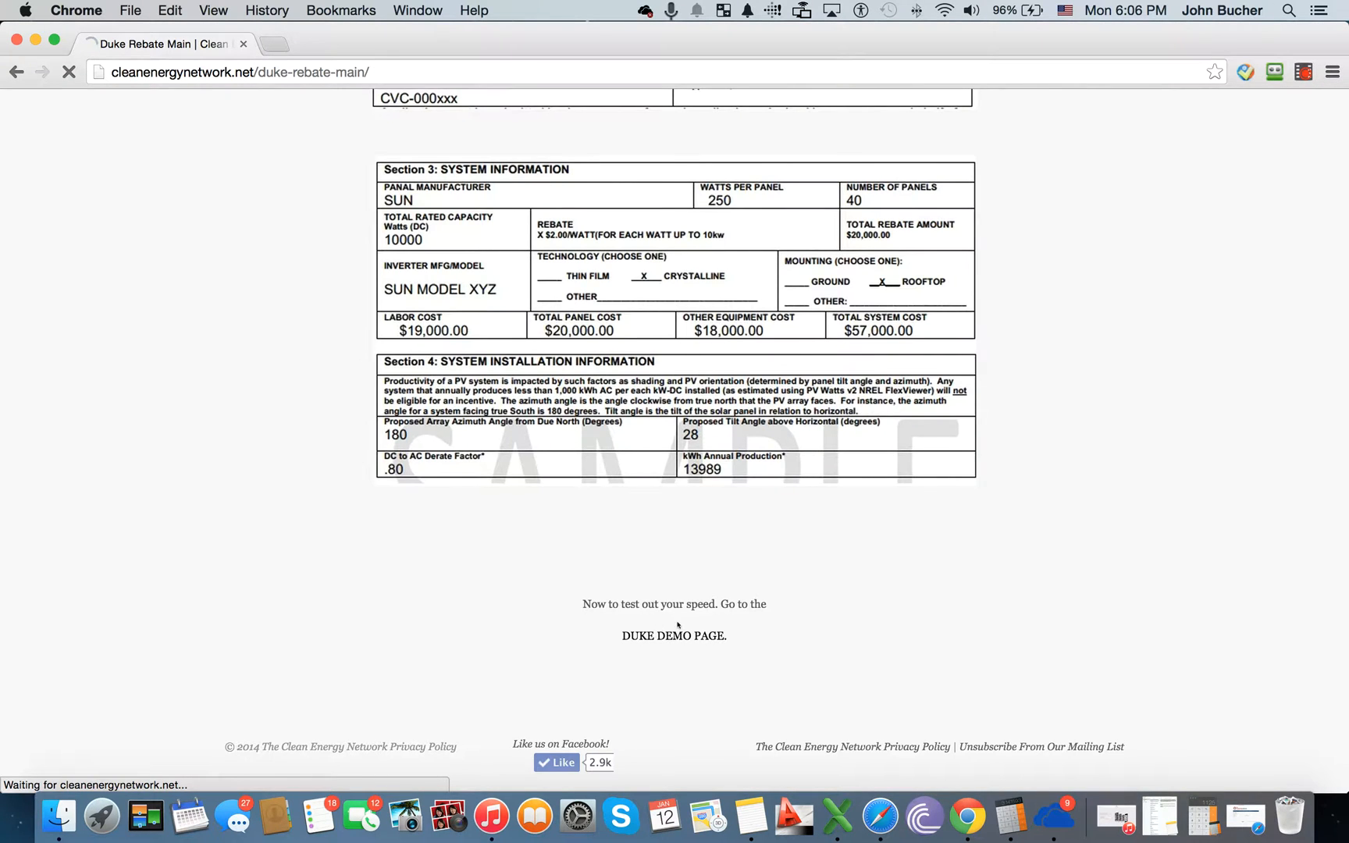
{"action": "left_click", "coordinate": [673, 635]}
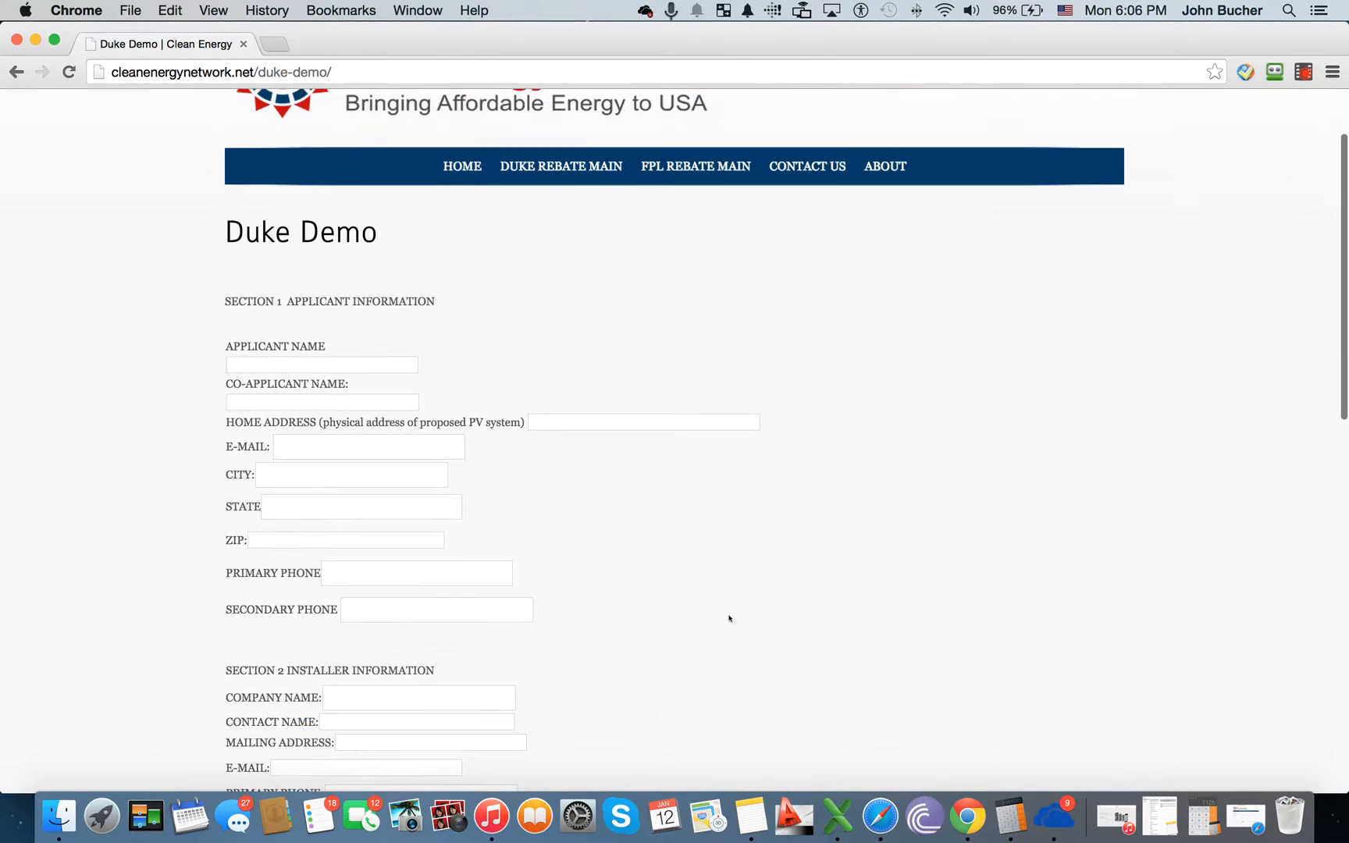
{"action": "scroll", "scroll_direction": "down", "scroll_amount": 3}
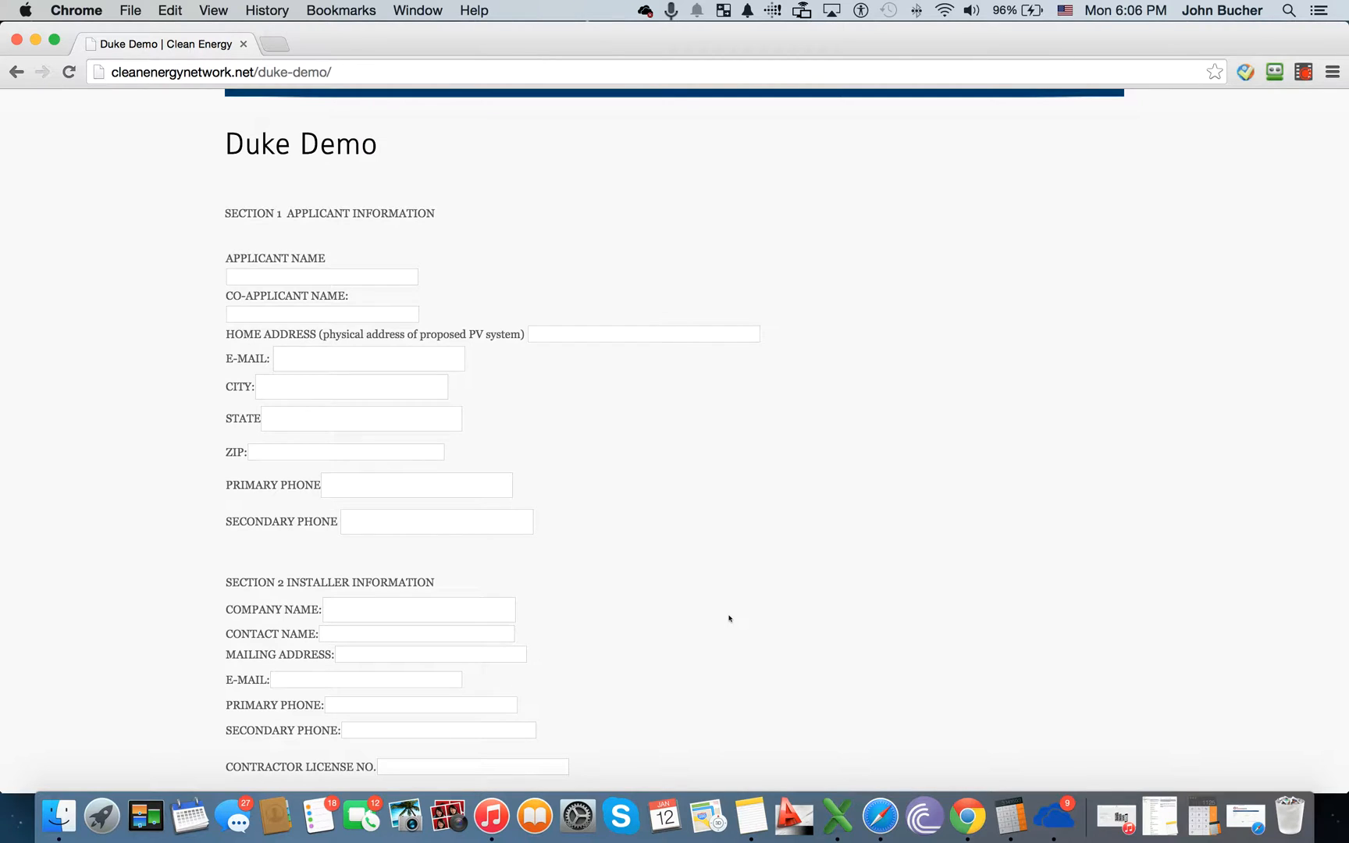
{"action": "scroll", "scroll_direction": "down", "scroll_amount": 3}
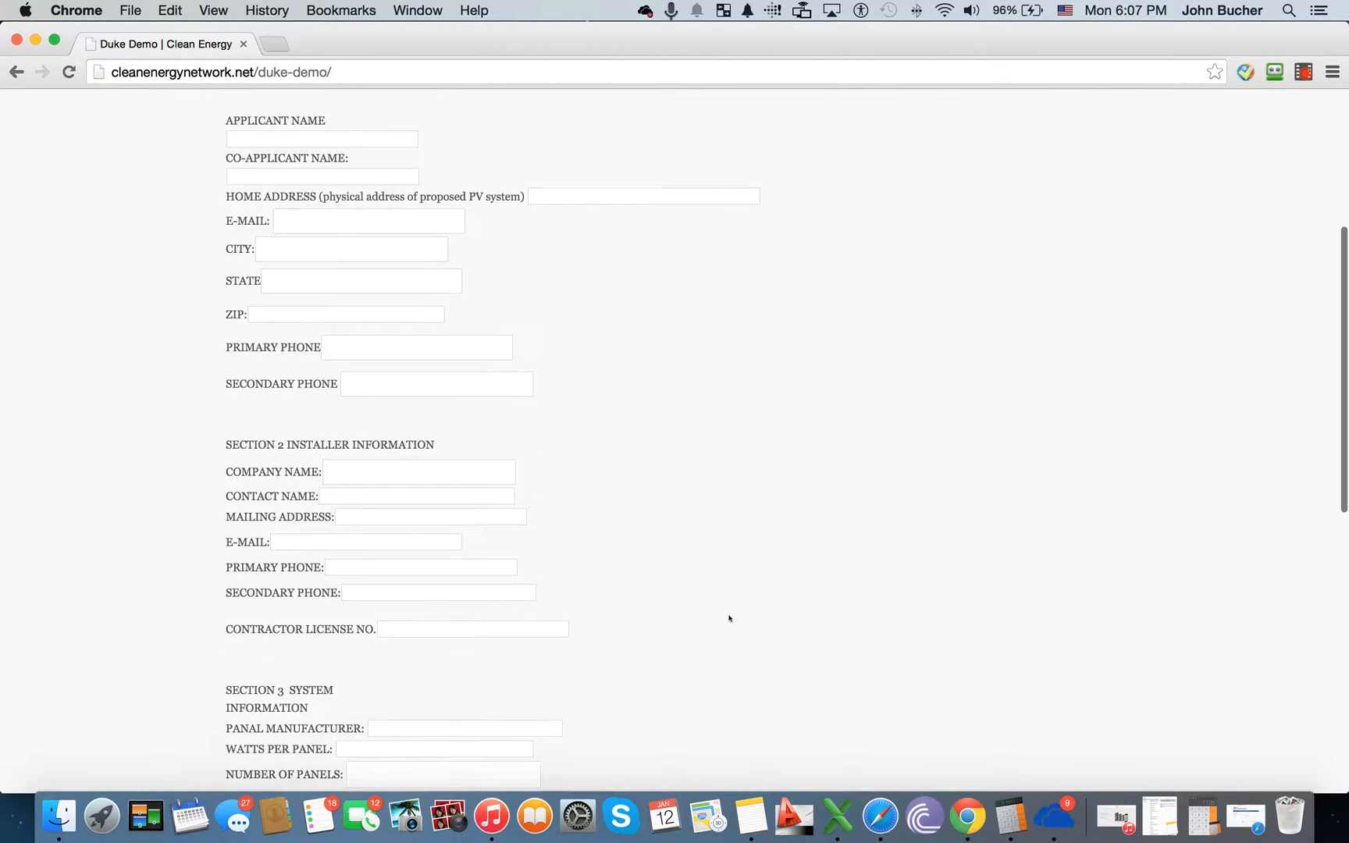
{"action": "scroll", "scroll_direction": "down", "scroll_amount": 3}
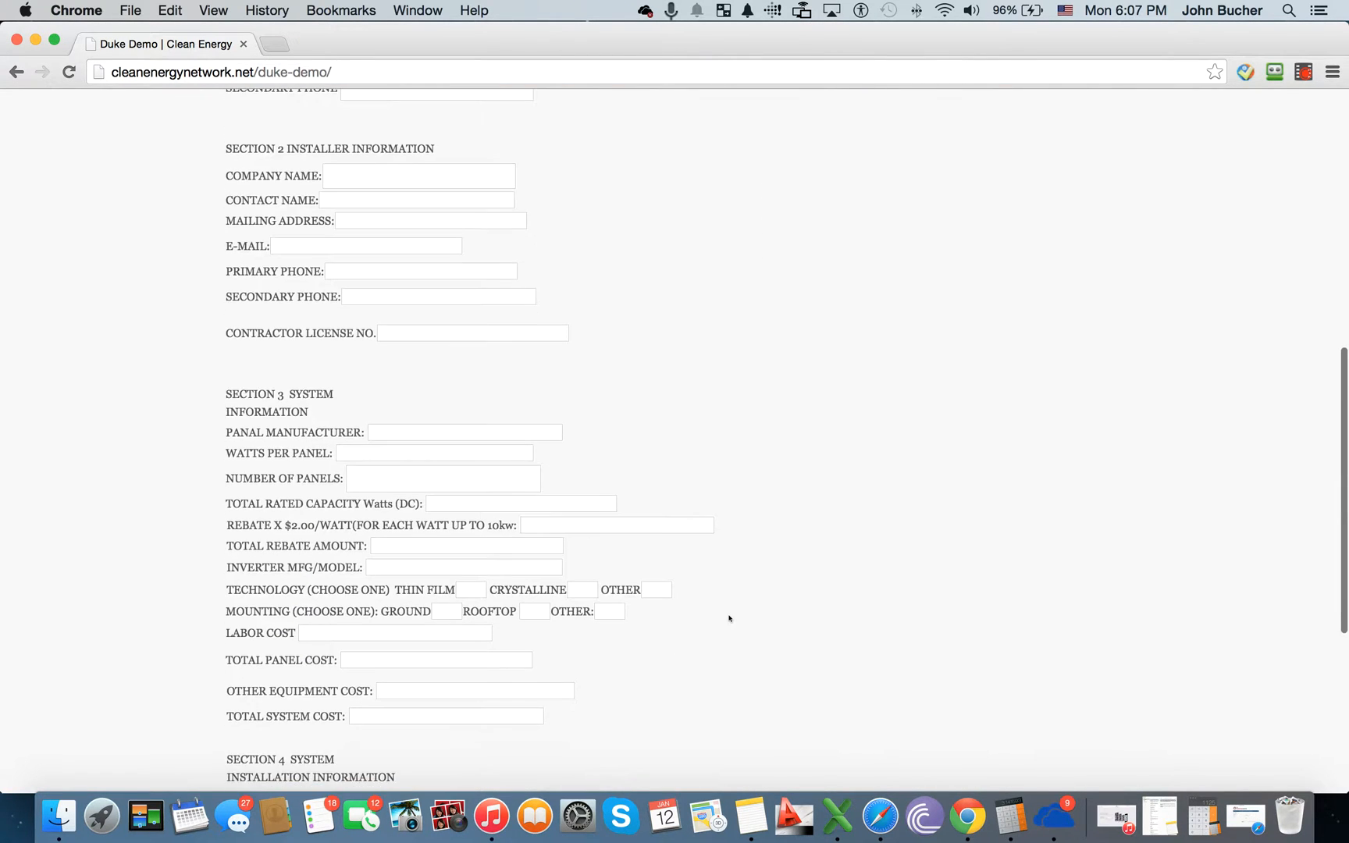
{"action": "scroll", "scroll_direction": "down", "scroll_amount": 3}
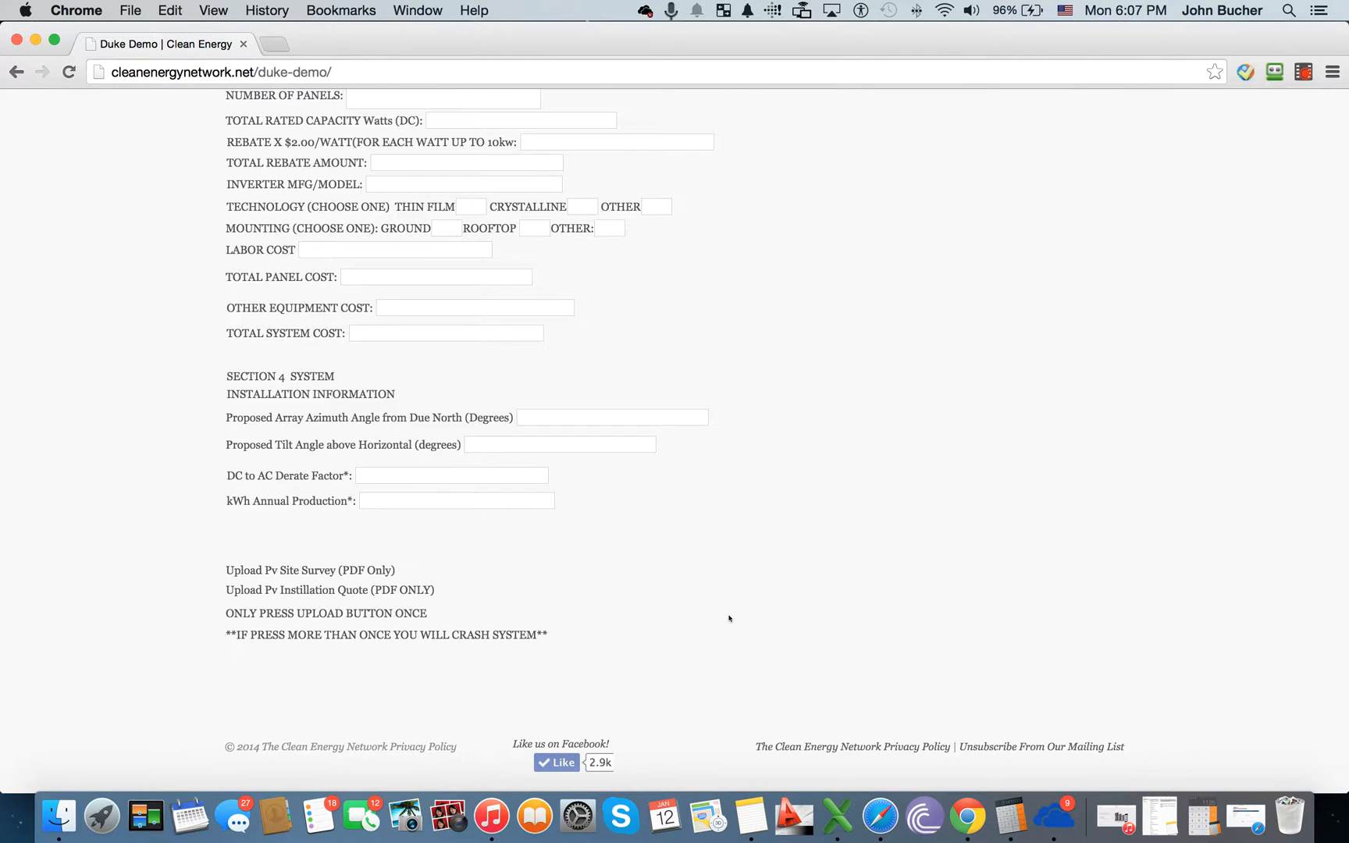
{"action": "scroll", "scroll_direction": "up", "scroll_amount": 3}
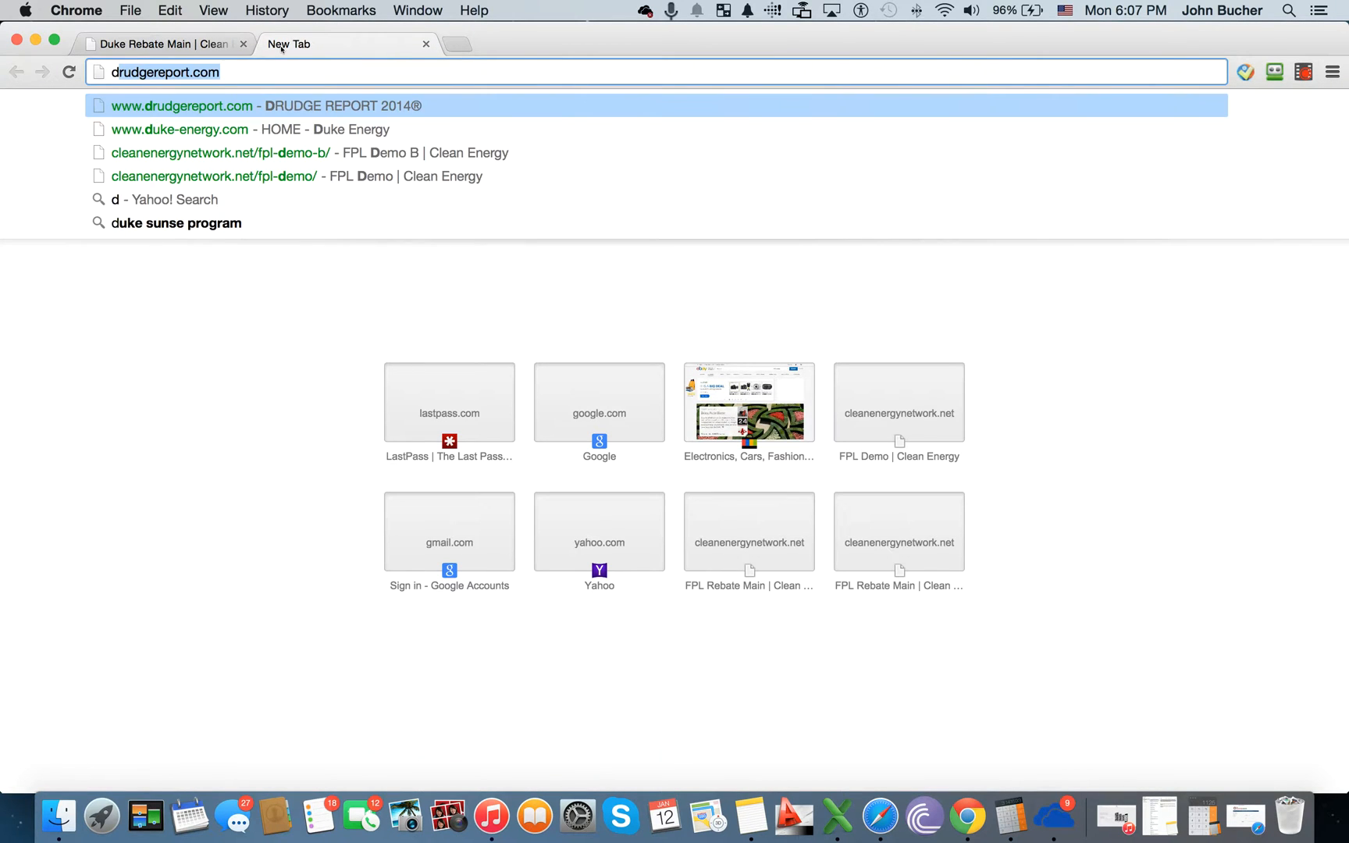
Search 'duke' for the SunSense program and open the SunSense Solar PV Program result
{"action": "type", "text": "duke"}
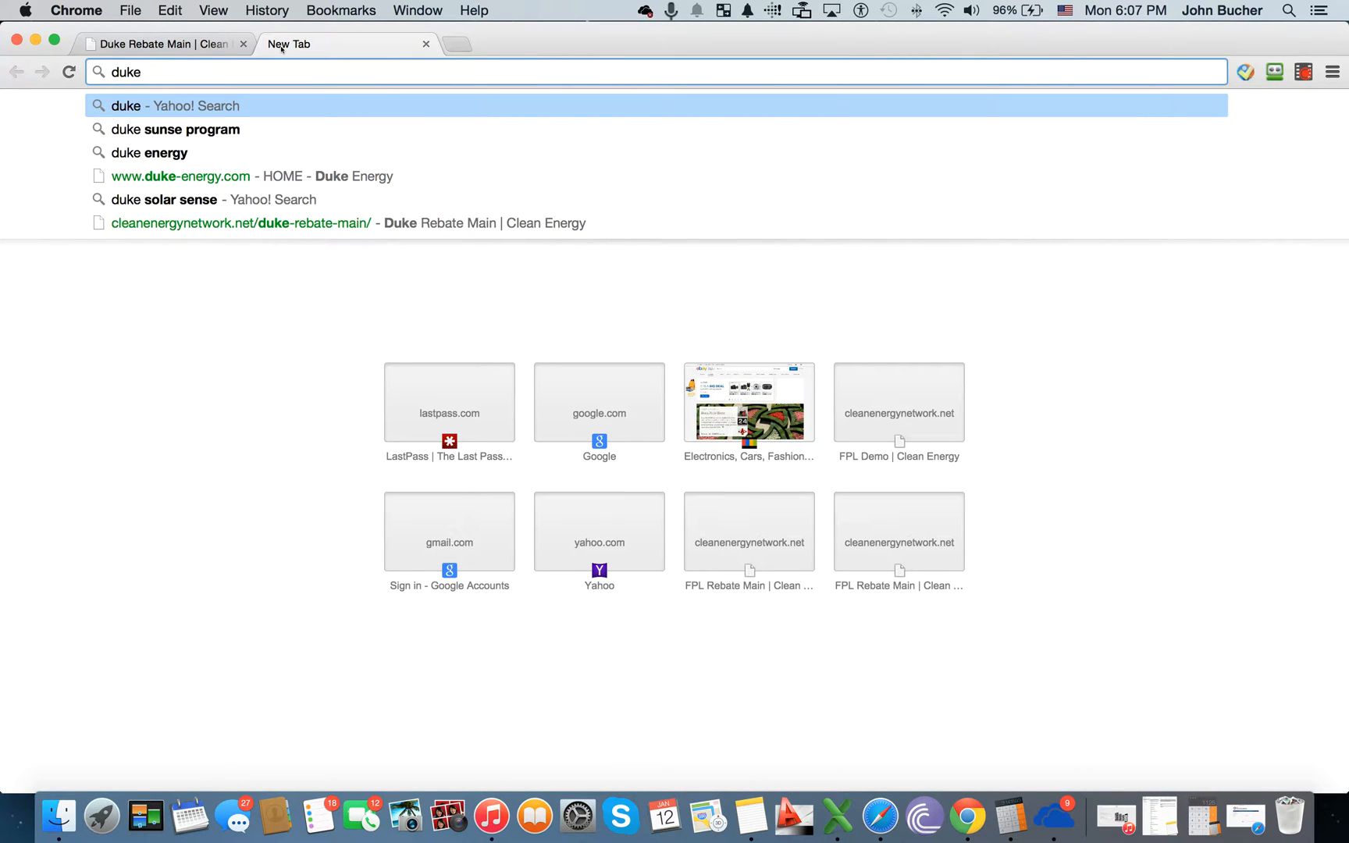
{"action": "left_click", "coordinate": [175, 129]}
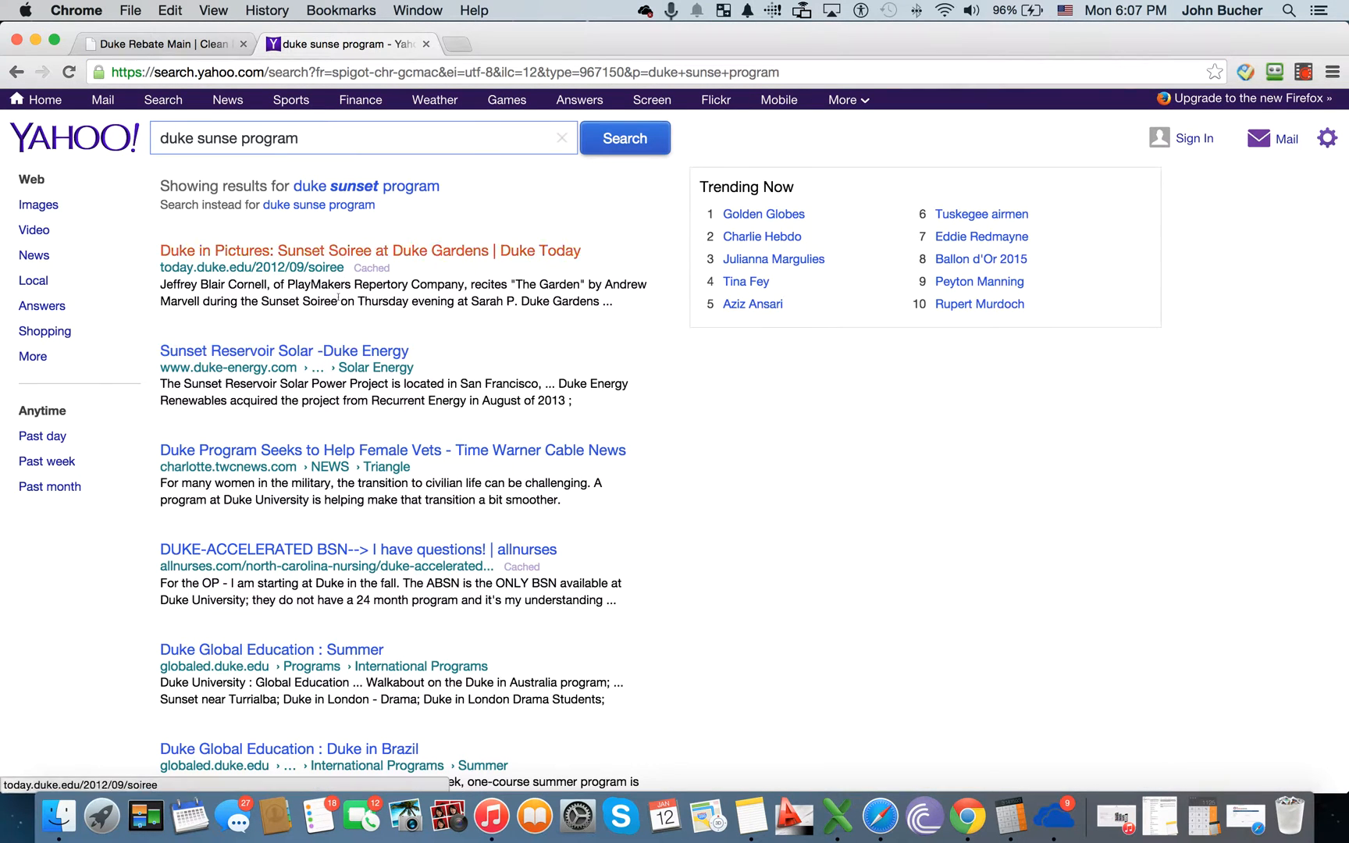
{"action": "mouse_move", "coordinate": [366, 186]}
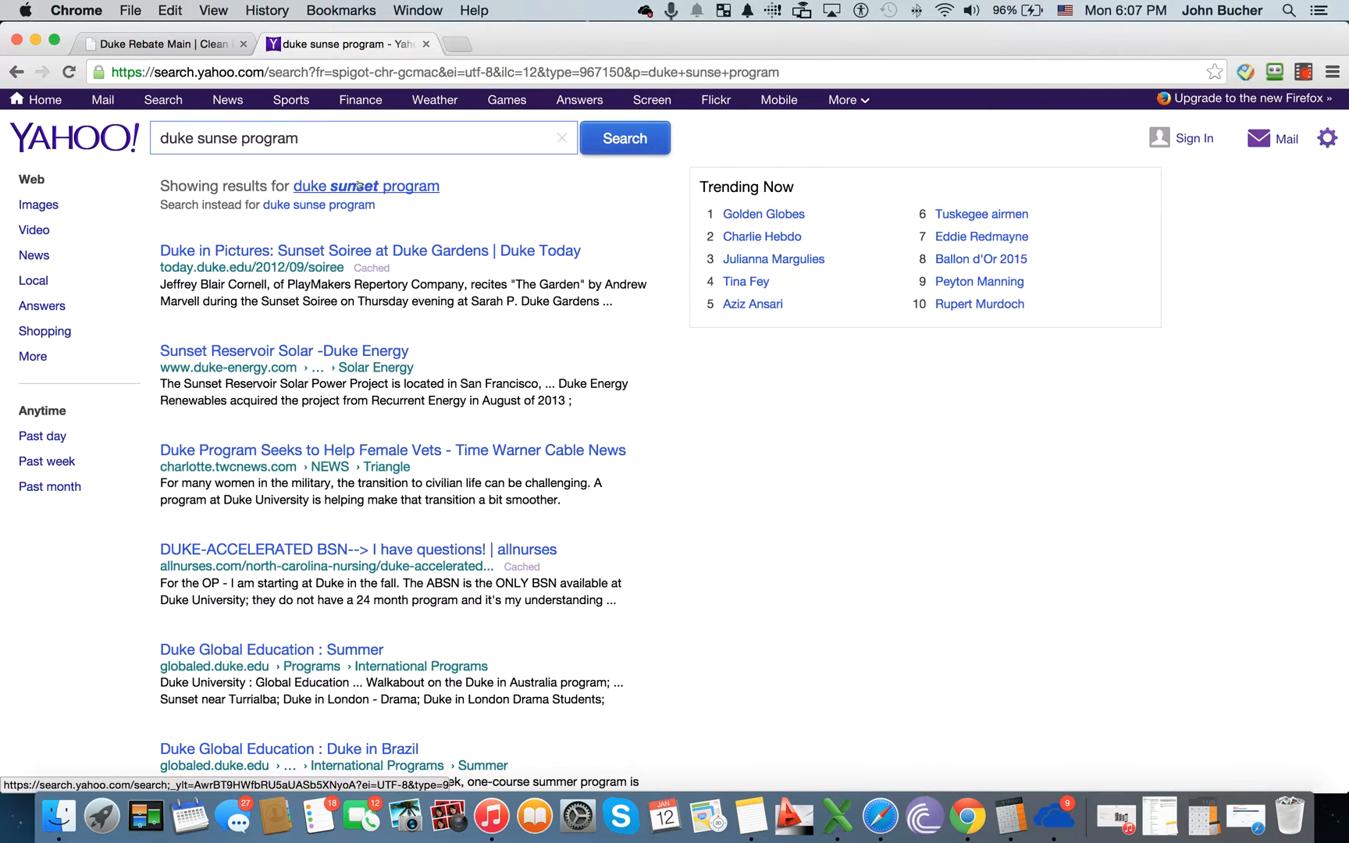
{"action": "left_click", "coordinate": [360, 137]}
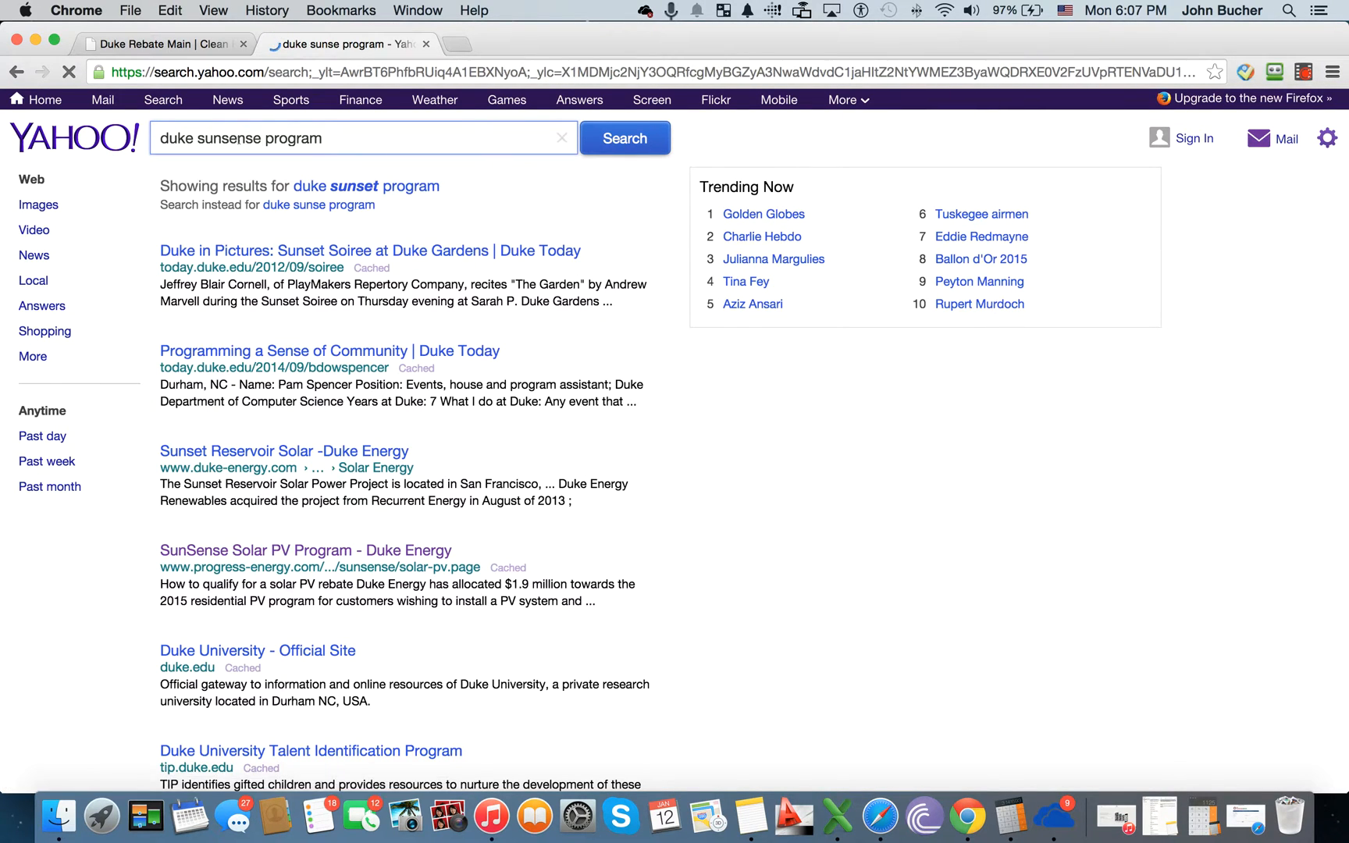
{"action": "left_click", "coordinate": [305, 550]}
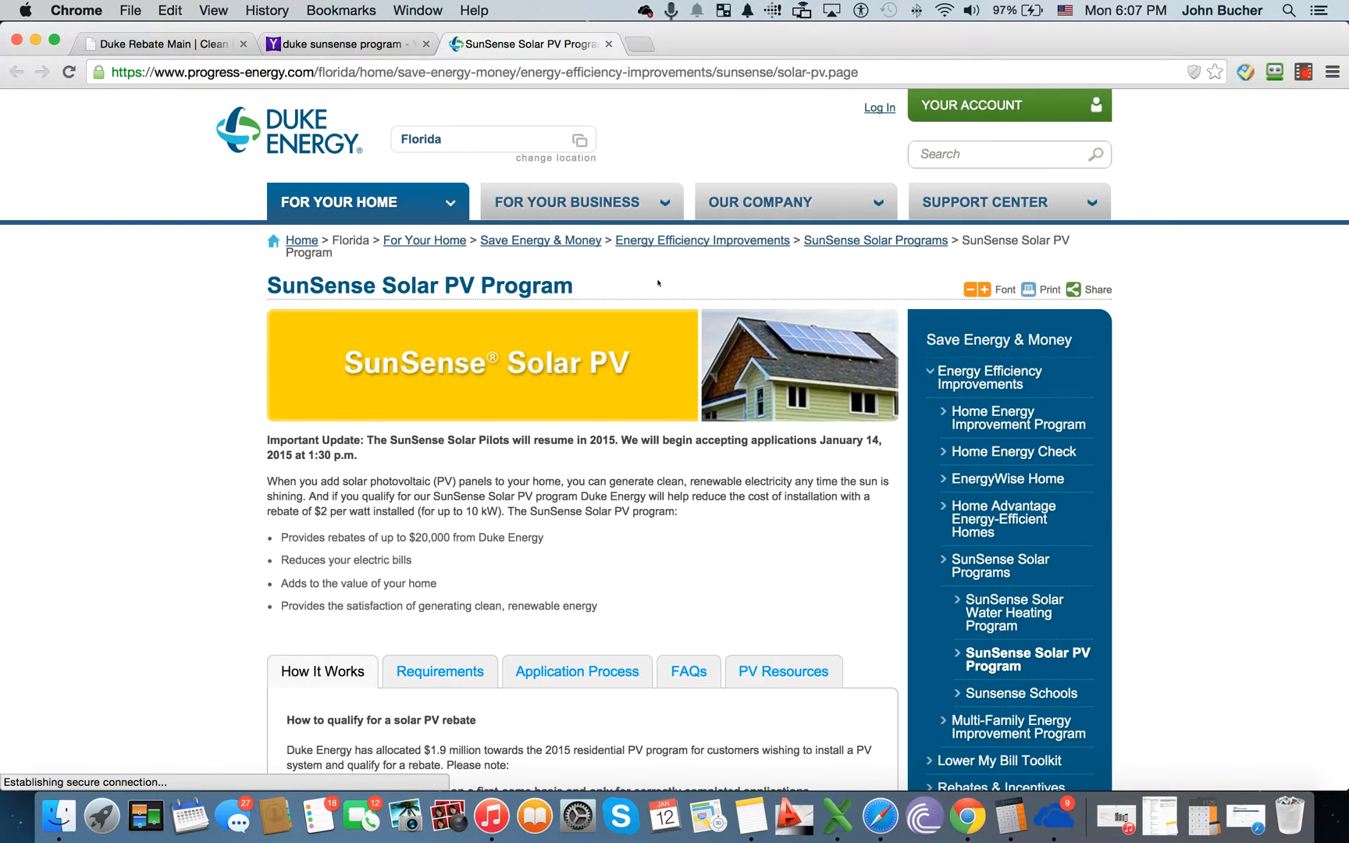
Follow the Online Application link in step 3 to Duke Energy's login page
{"action": "scroll", "scroll_direction": "down", "scroll_amount": 3}
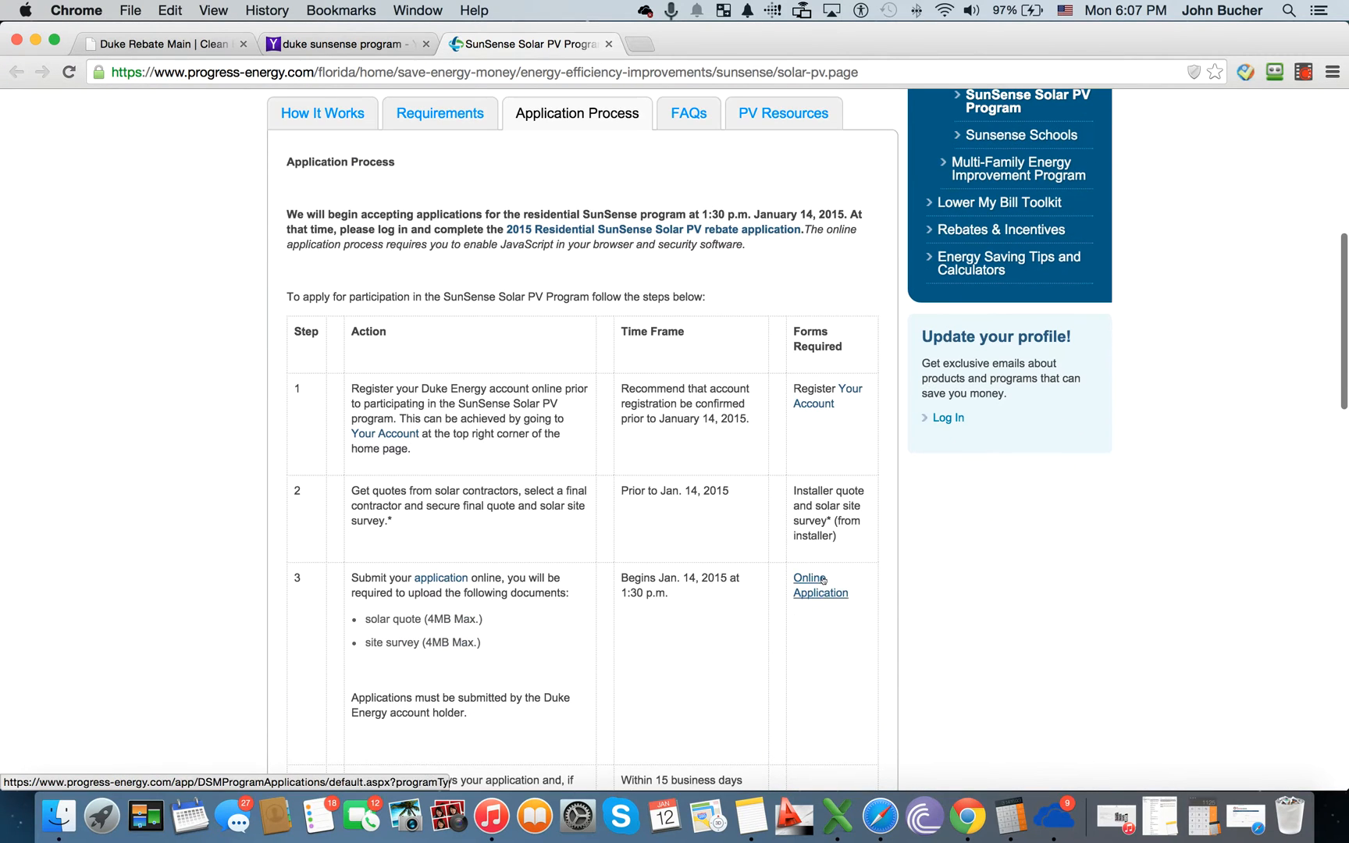
{"action": "left_click", "coordinate": [820, 587]}
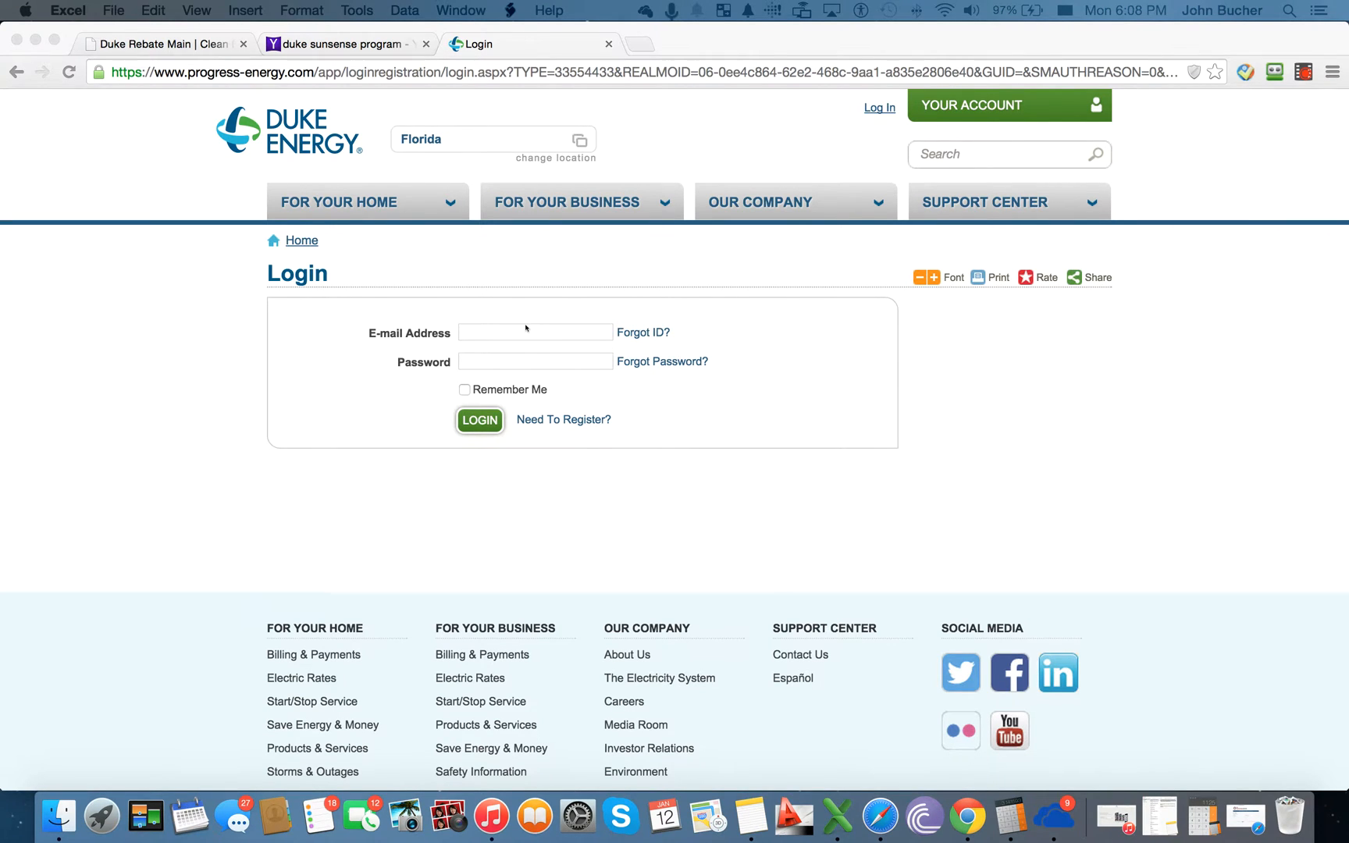
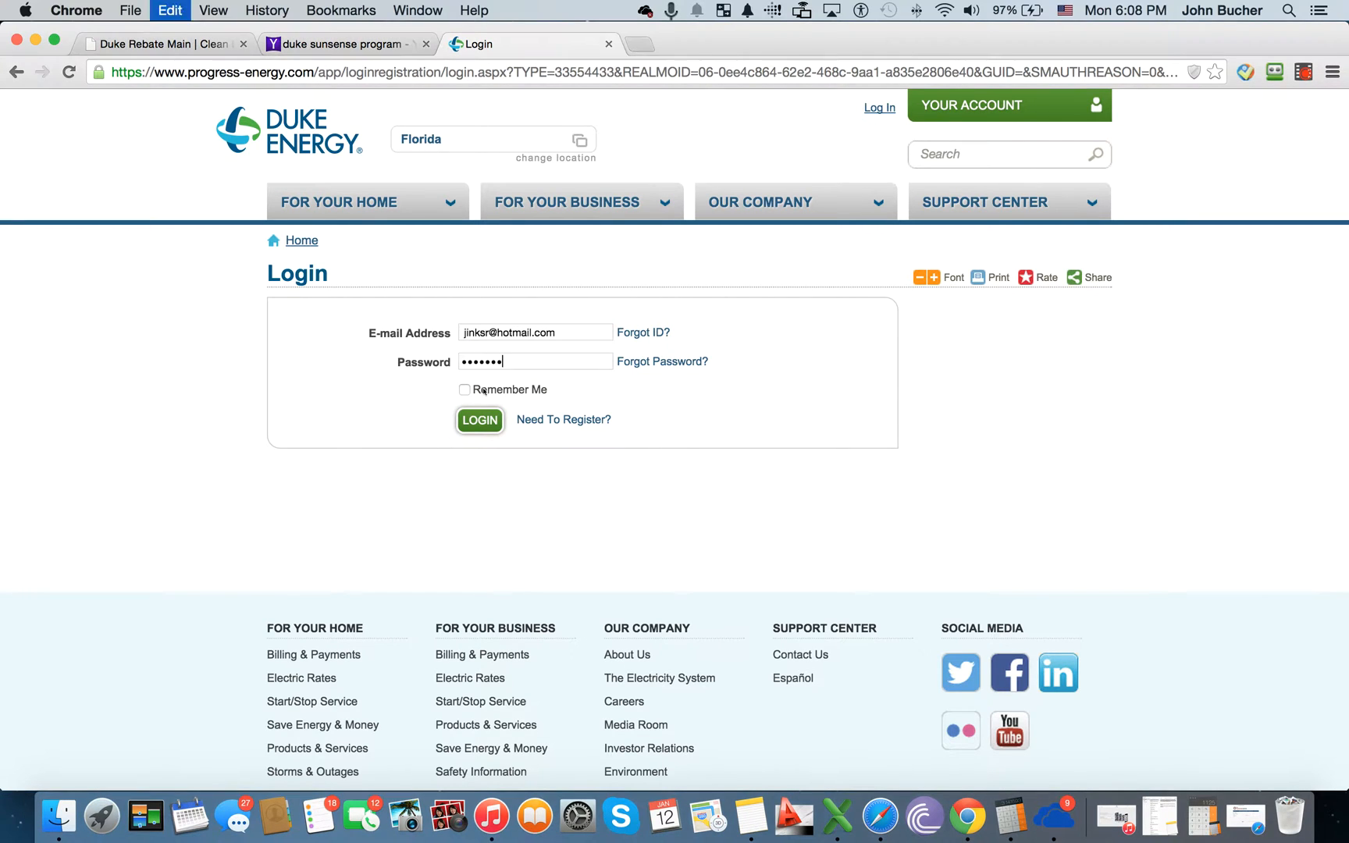
{"action": "left_click", "coordinate": [479, 420]}
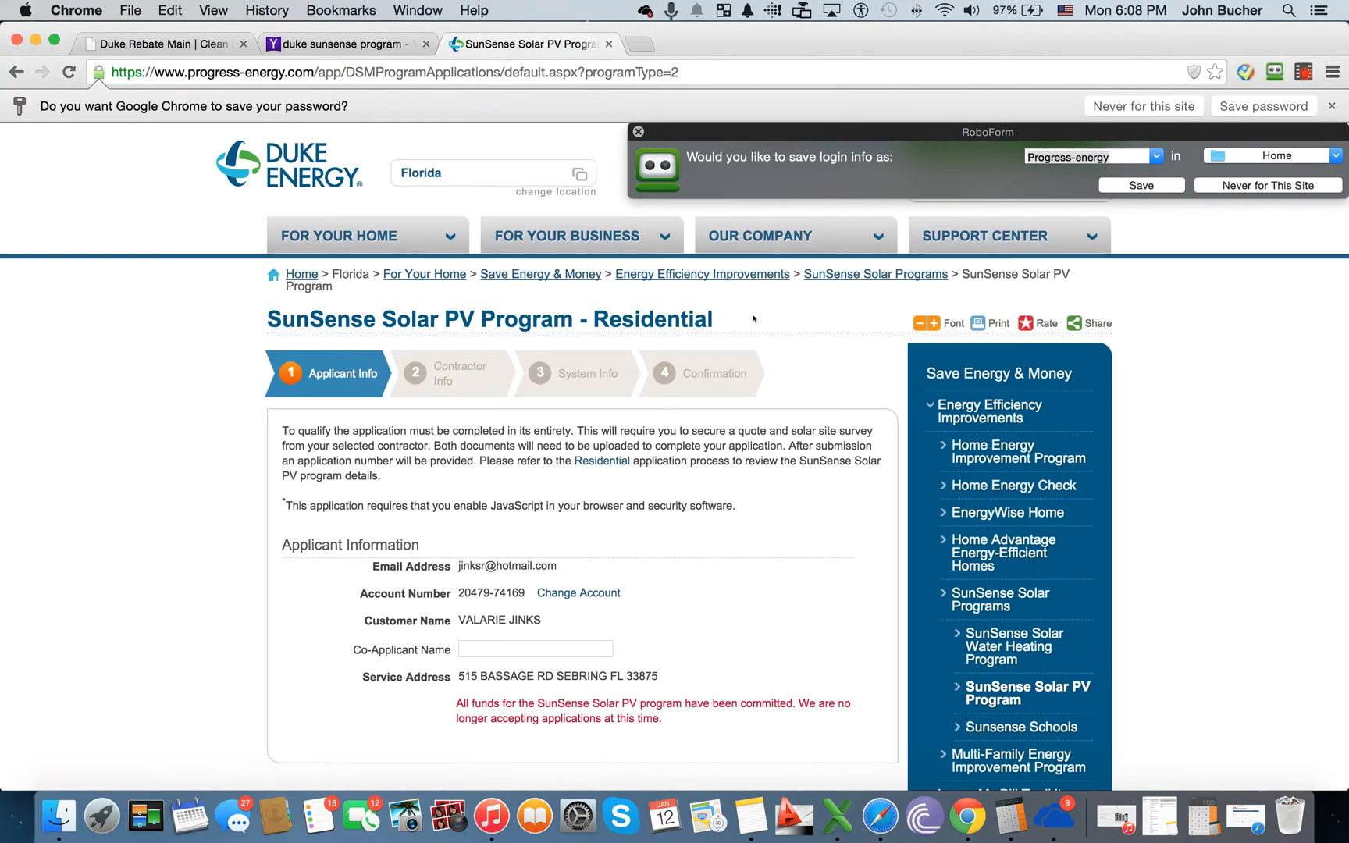
{"action": "mouse_move", "coordinate": [486, 362]}
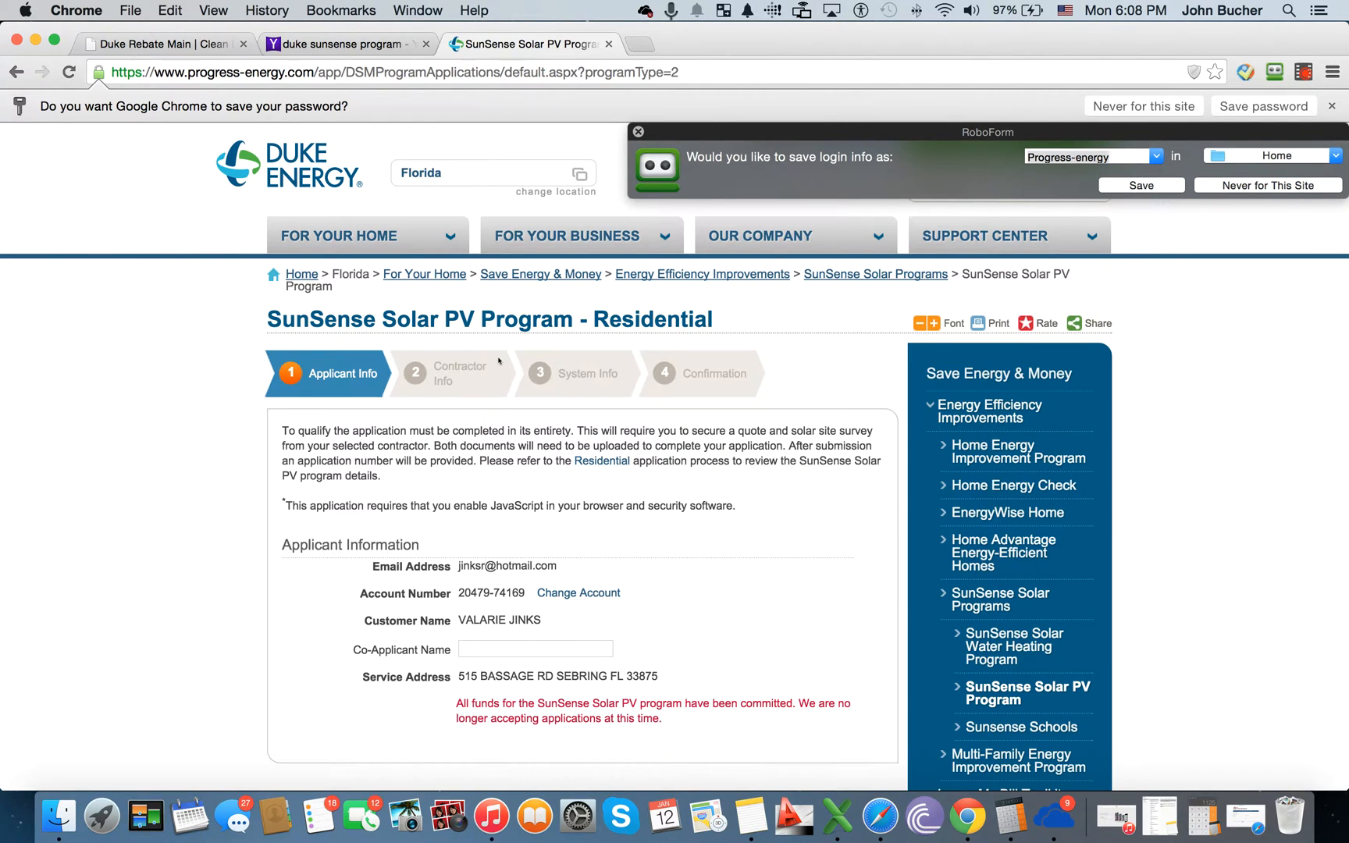
{"action": "mouse_move", "coordinate": [659, 422]}
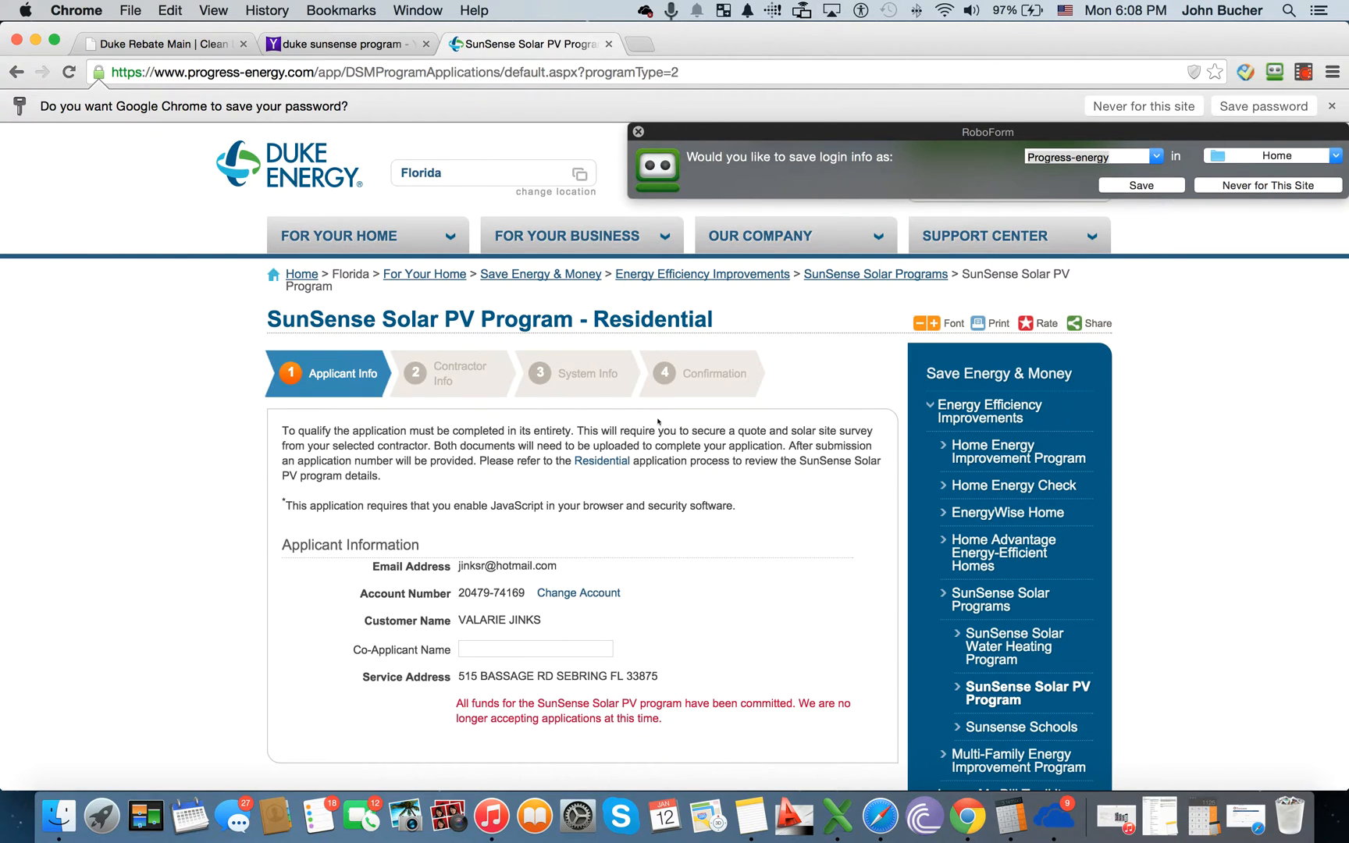
Review the funds-committed notice, go back to the program page and show the Application Process tab
{"action": "scroll", "scroll_direction": "down", "scroll_amount": 3}
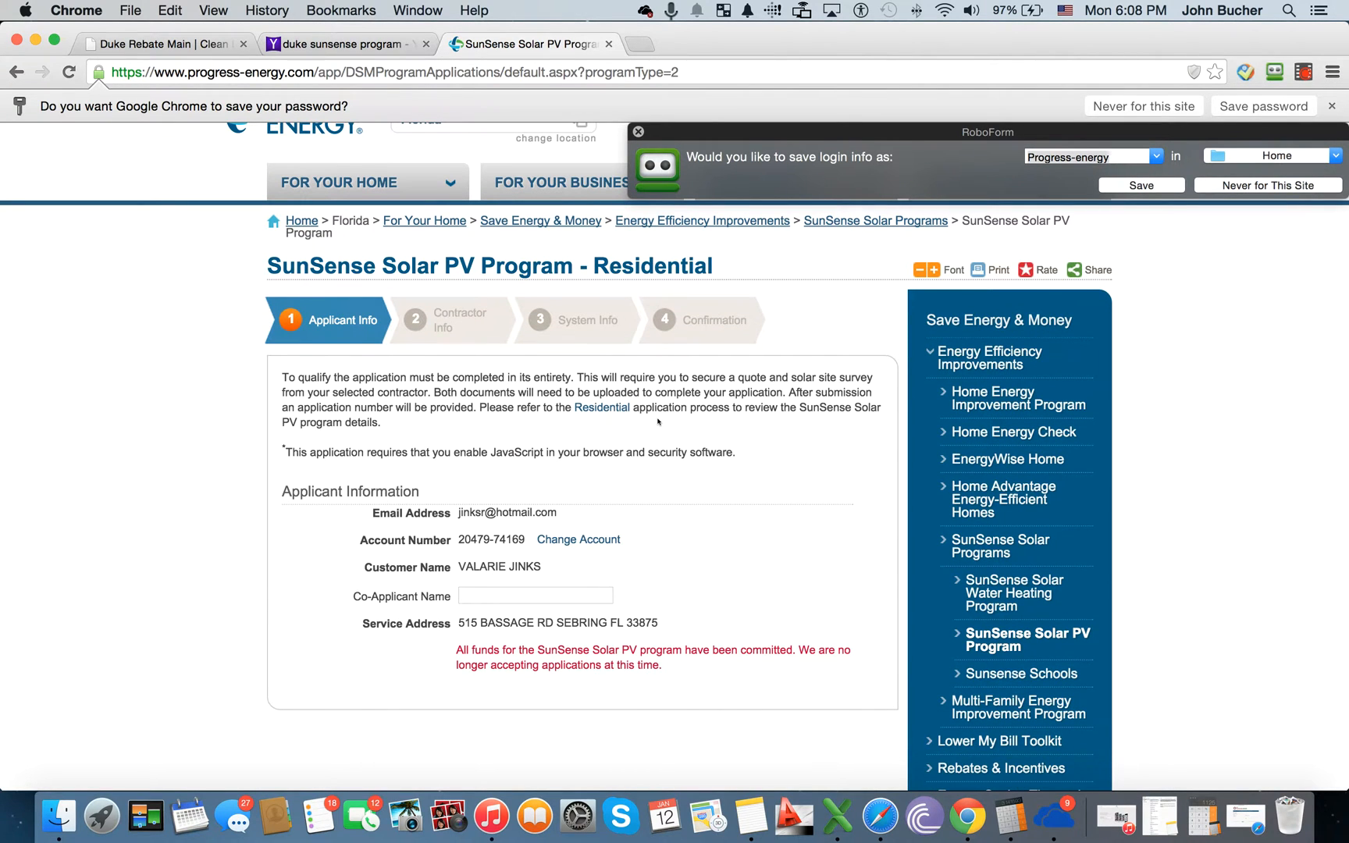
{"action": "scroll", "scroll_direction": "down", "scroll_amount": 3}
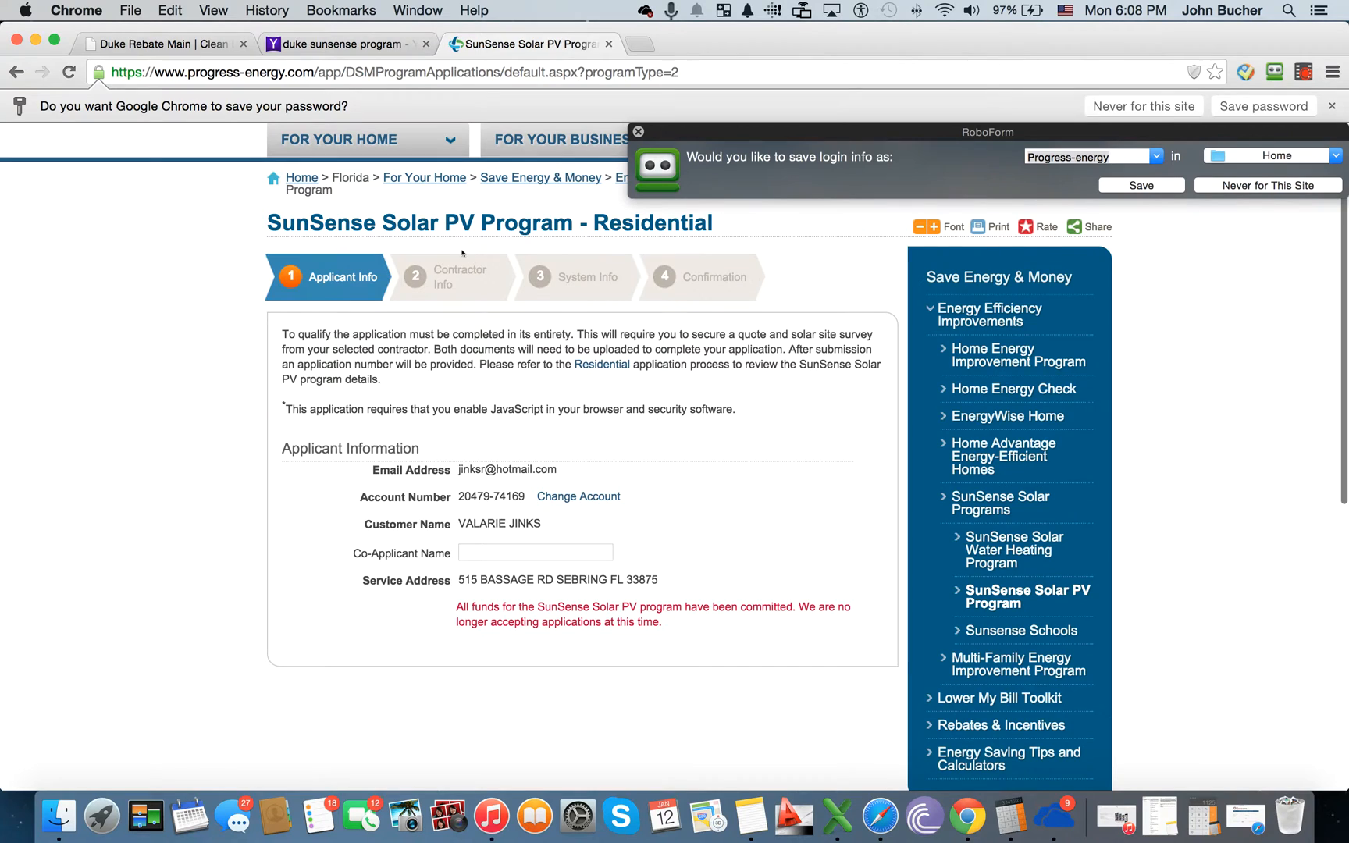
{"action": "mouse_move", "coordinate": [455, 253]}
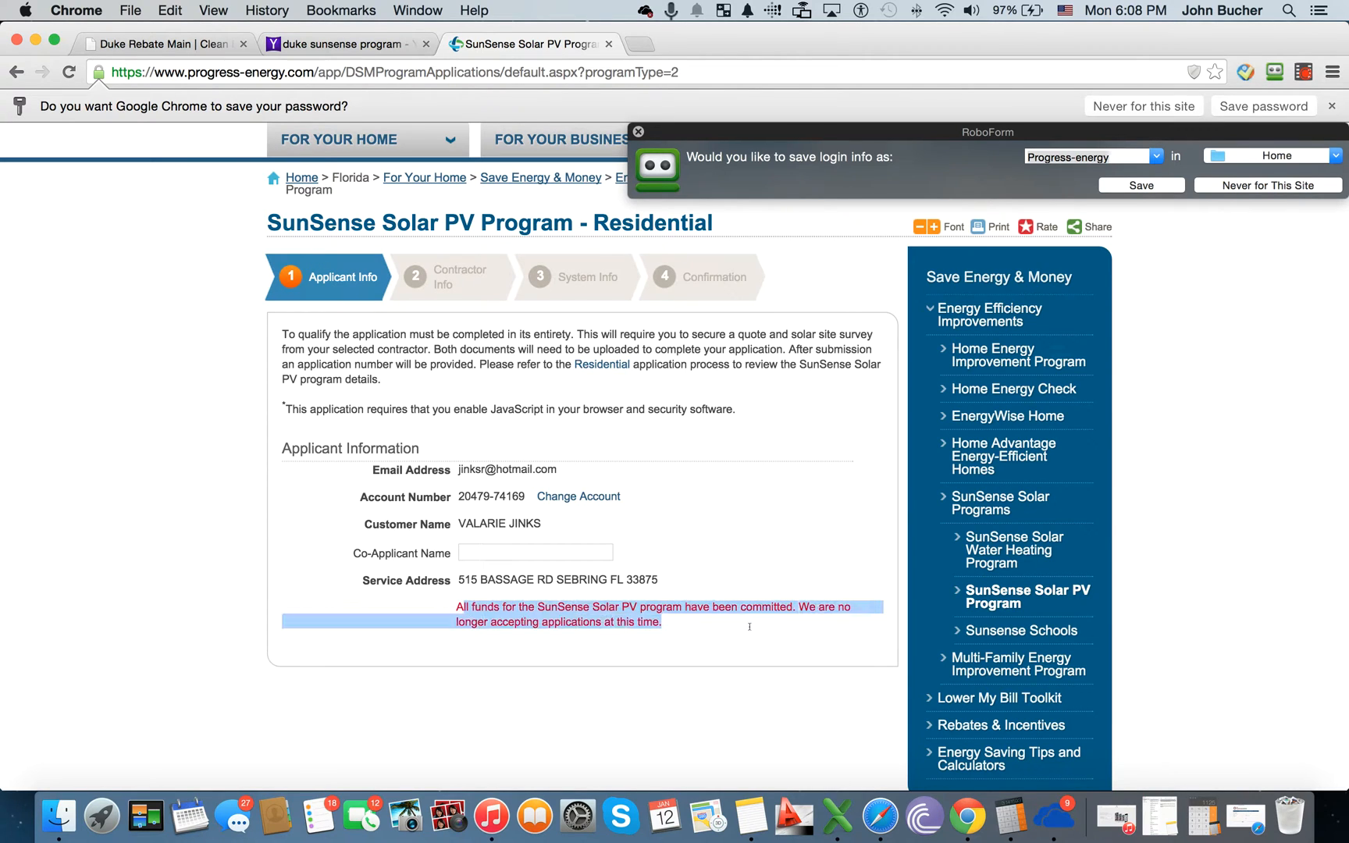
{"action": "left_click", "coordinate": [763, 564]}
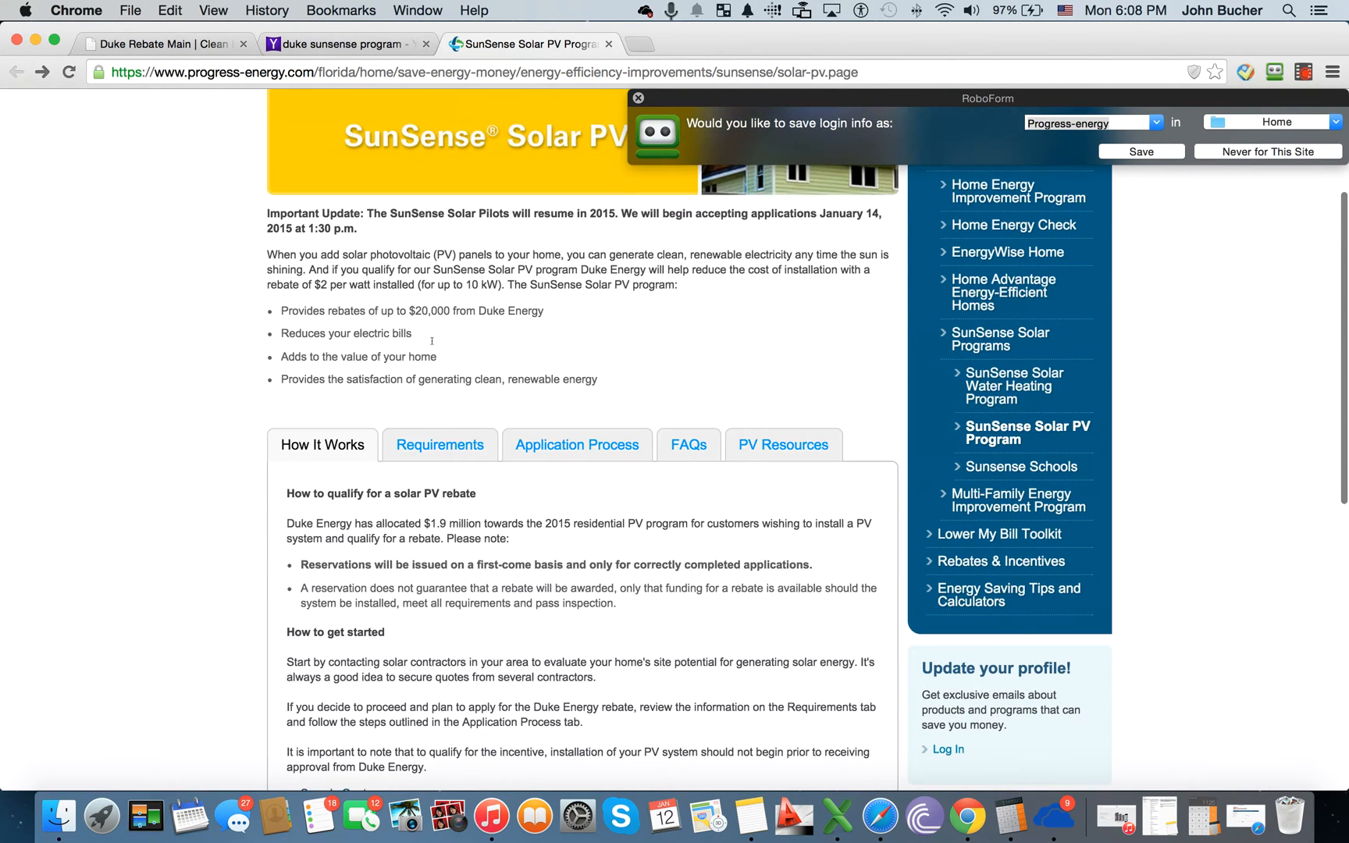
{"action": "left_click", "coordinate": [577, 445]}
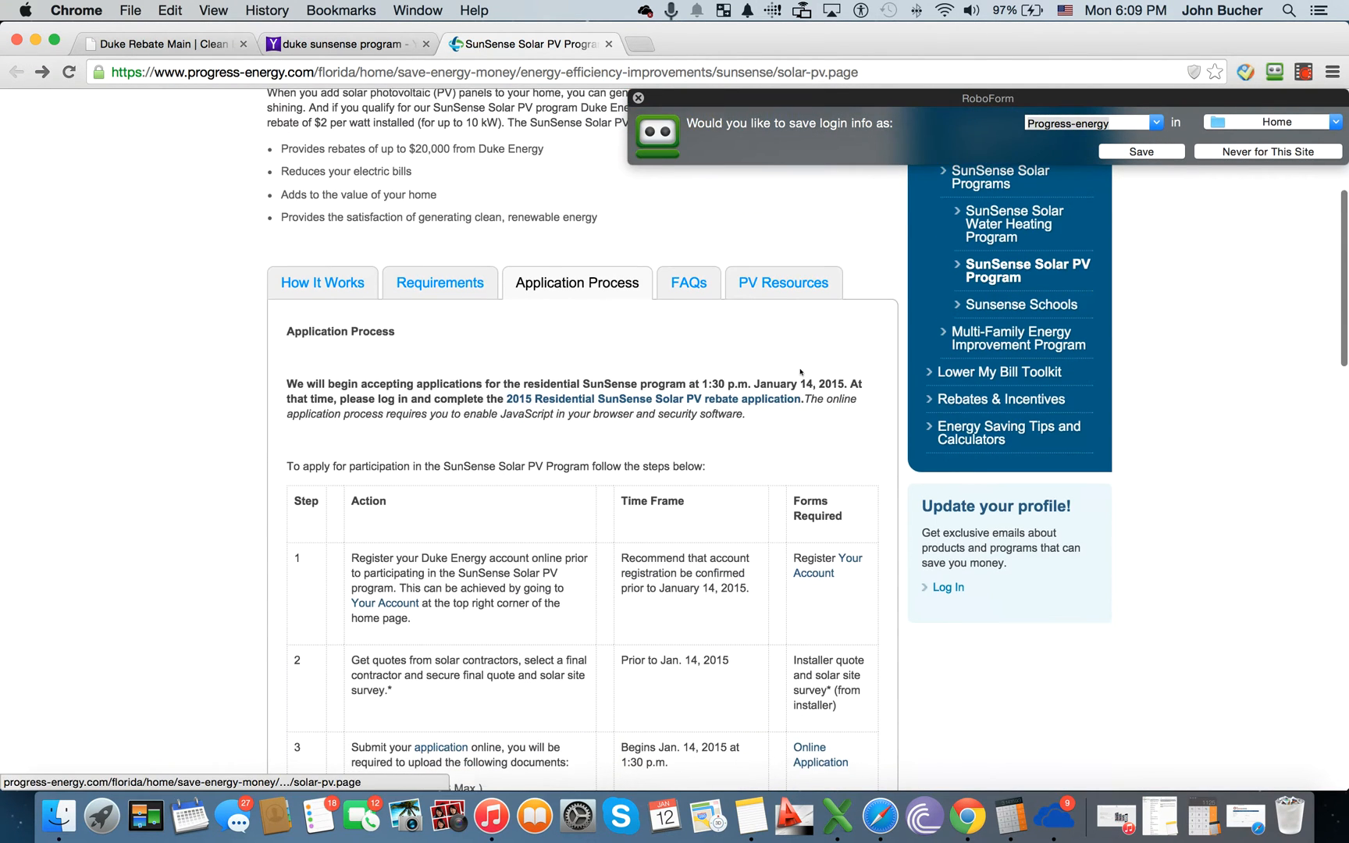